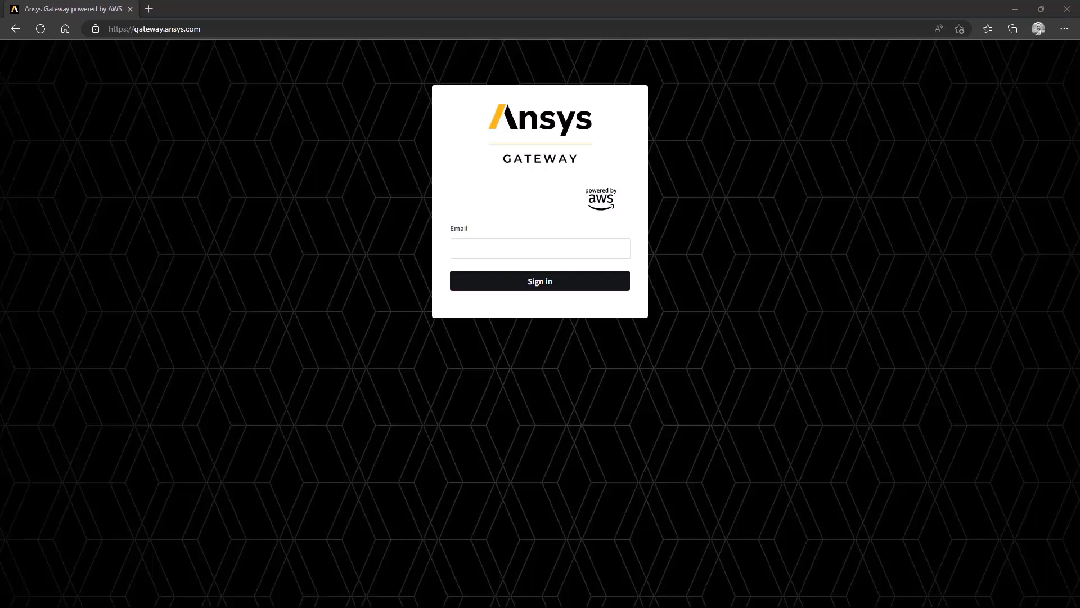
Sign in to Ansys Gateway and reach the Project spaces dashboard with ACE Discovery.
{"action": "left_click", "coordinate": [539, 280]}
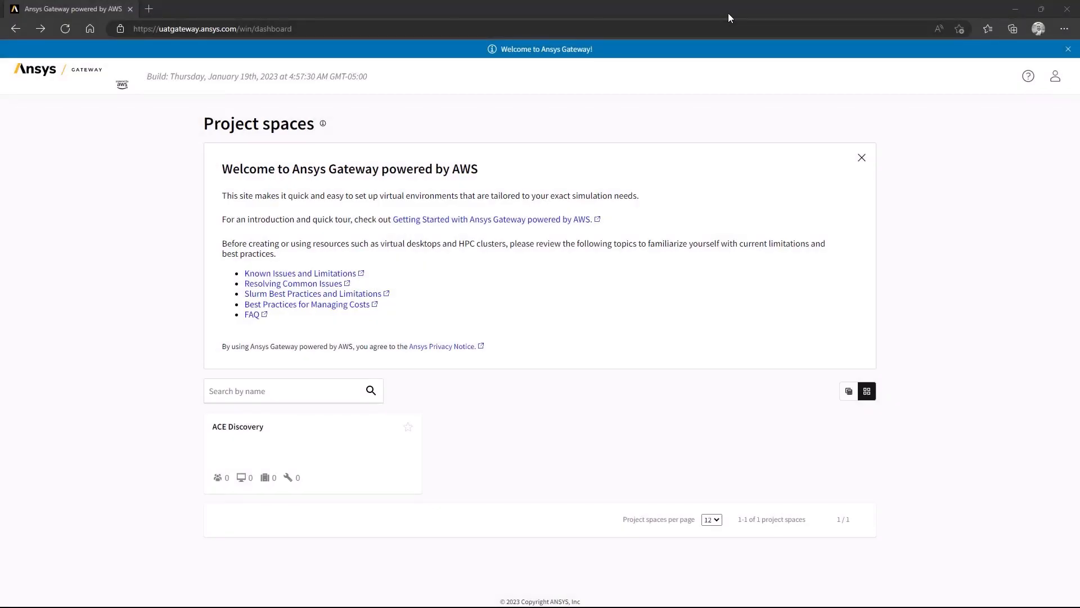
{"action": "mouse_move", "coordinate": [679, 248]}
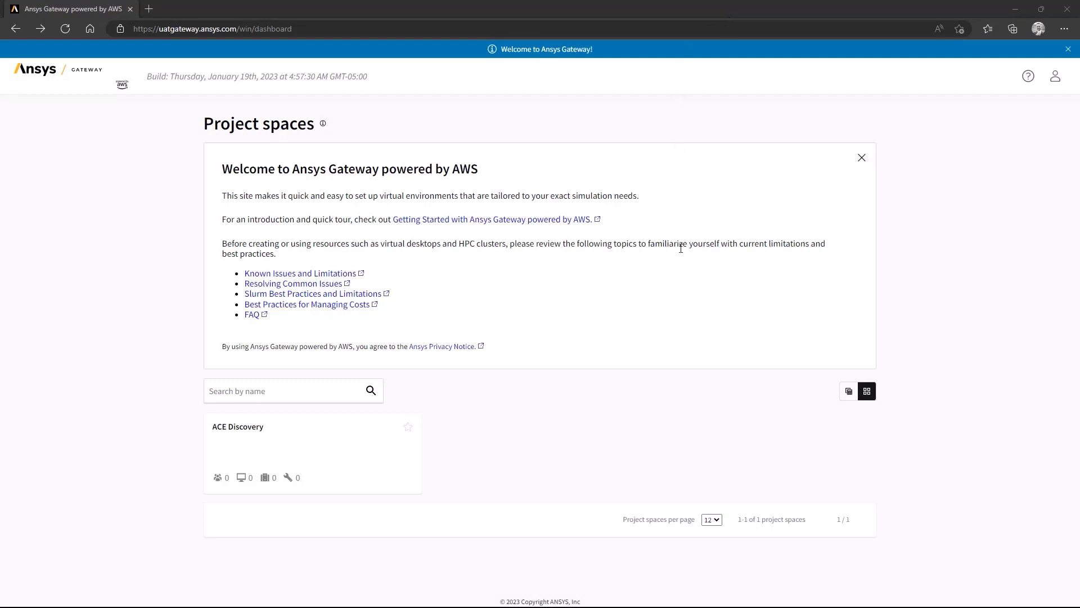
{"action": "mouse_move", "coordinate": [562, 445]}
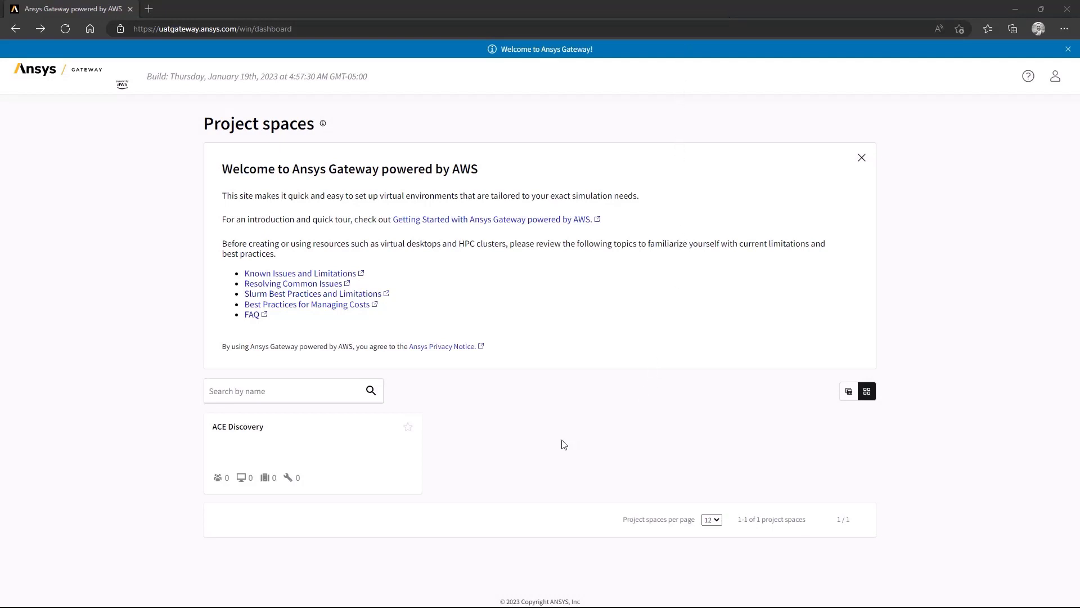
{"action": "mouse_move", "coordinate": [513, 446]}
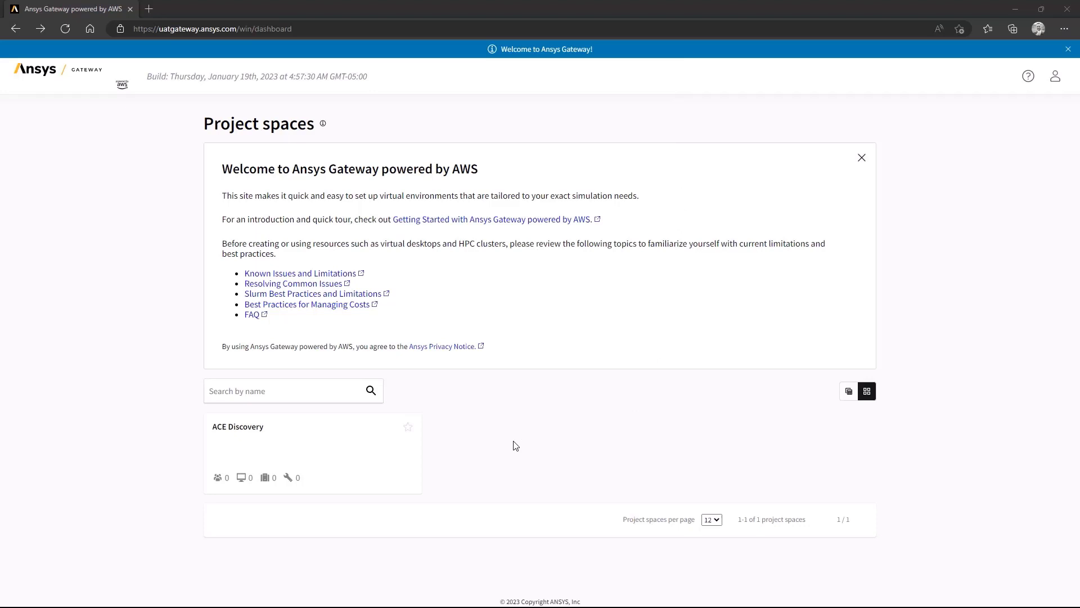
{"action": "mouse_move", "coordinate": [384, 458]}
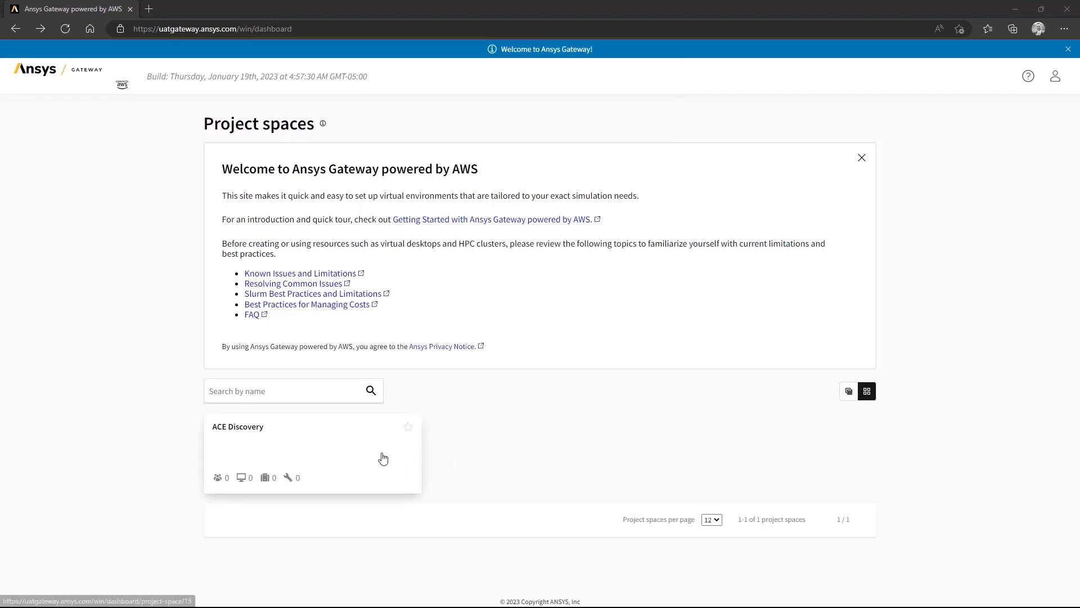
Create a virtual desktop in ACE Discovery with availability zone US-East-1-c.
{"action": "left_click", "coordinate": [310, 451]}
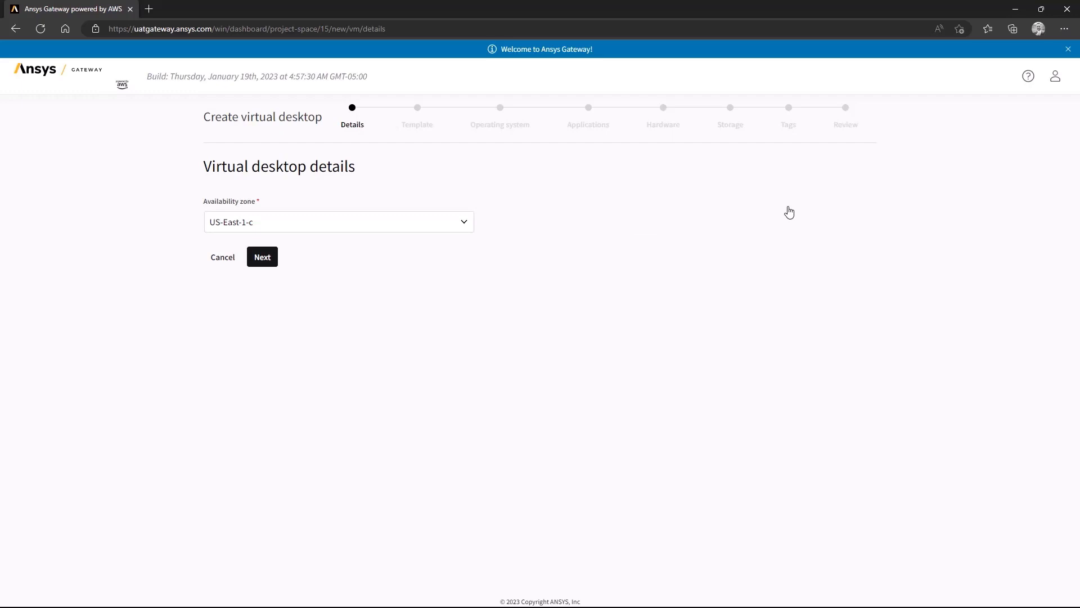
{"action": "mouse_move", "coordinate": [480, 207]}
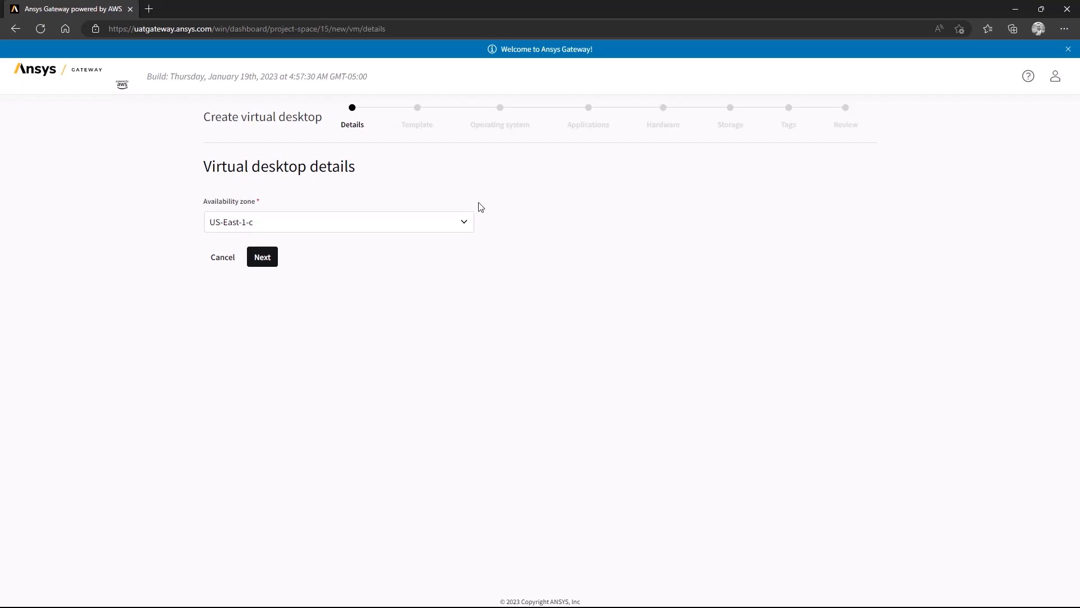
{"action": "left_click", "coordinate": [463, 222]}
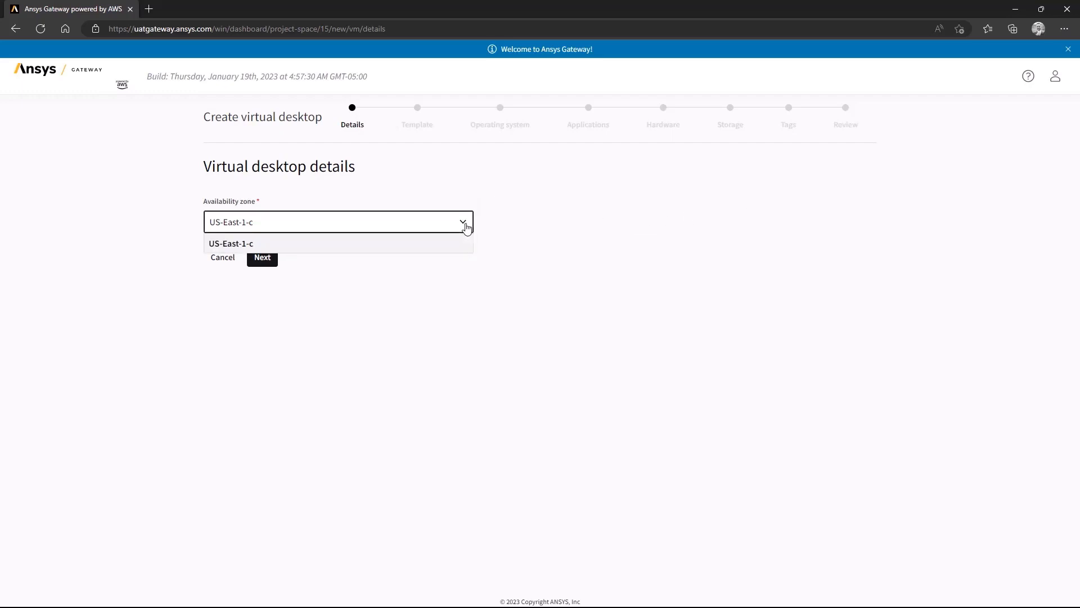
{"action": "left_click", "coordinate": [231, 243]}
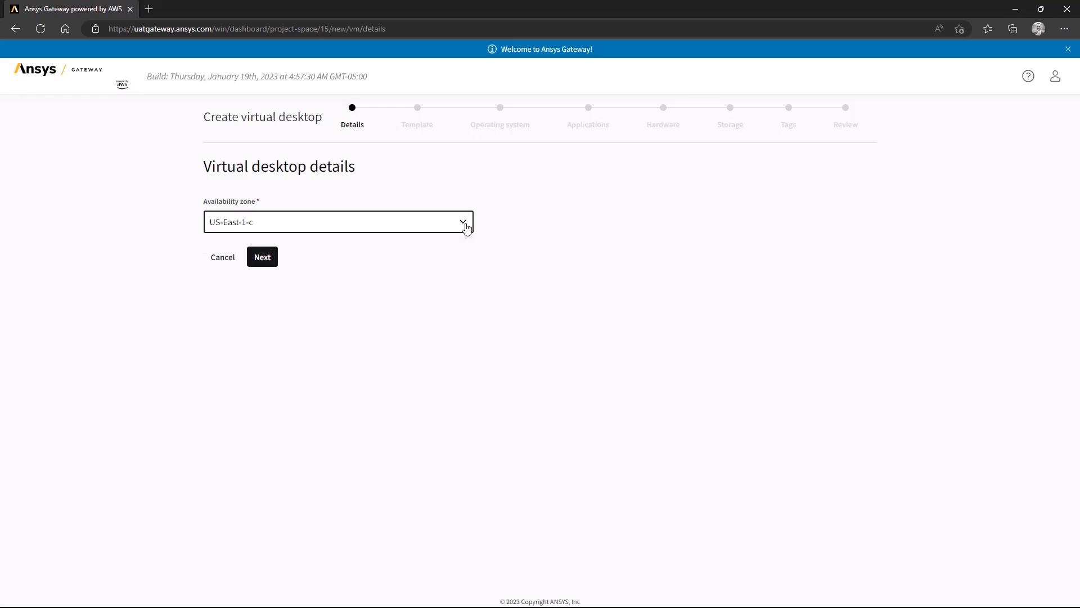
{"action": "mouse_move", "coordinate": [498, 227]}
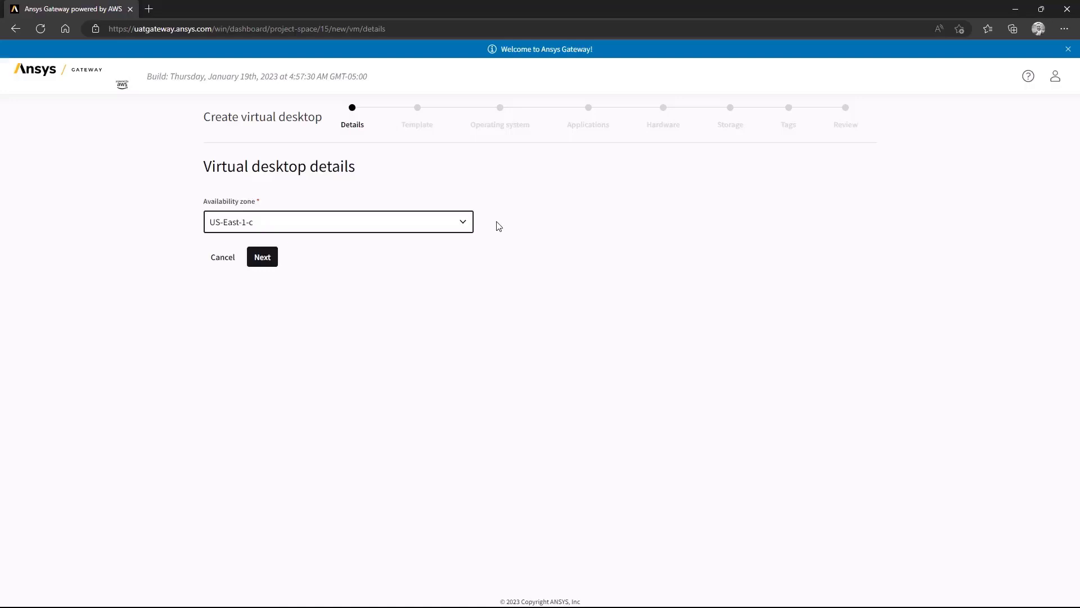
{"action": "mouse_move", "coordinate": [262, 256]}
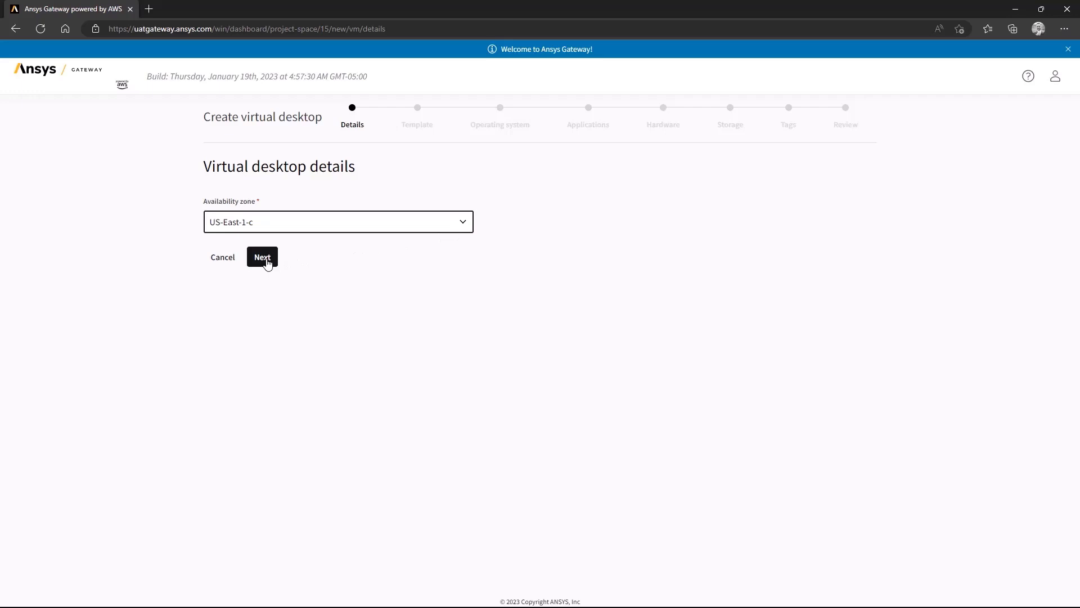
Search templates for Ansys Discovery and Mechanical, find none, and continue without a template.
{"action": "left_click", "coordinate": [262, 257]}
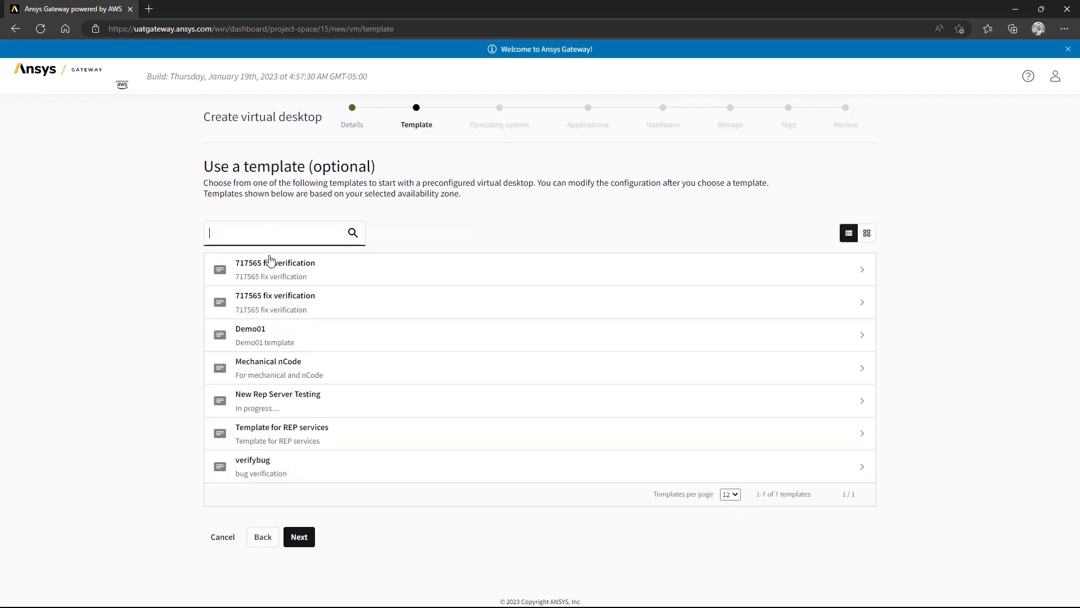
{"action": "type", "text": "Ansys"}
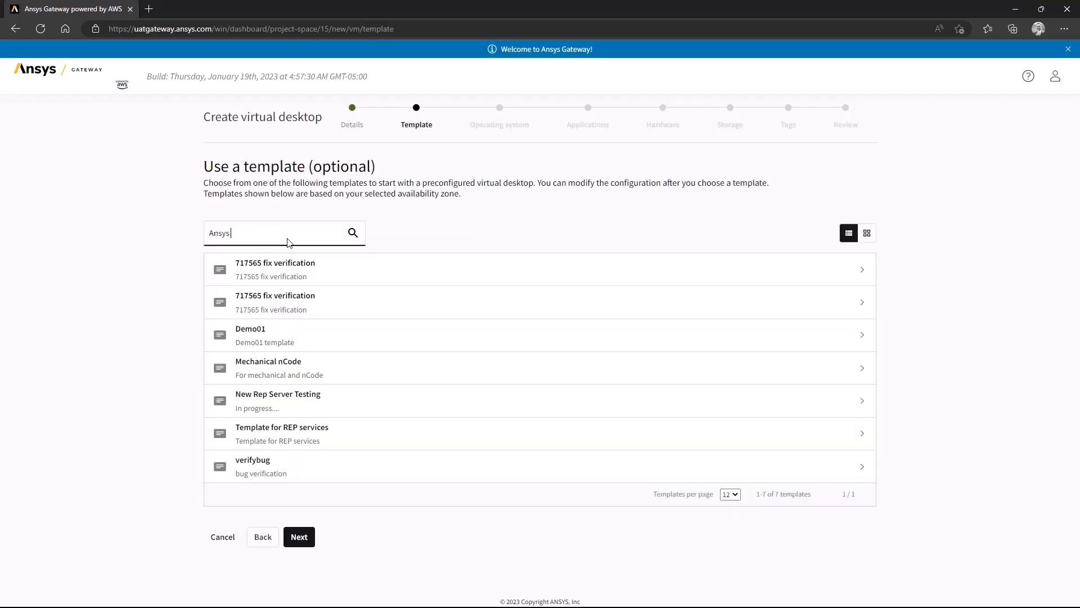
{"action": "type", "text": "Discovery"}
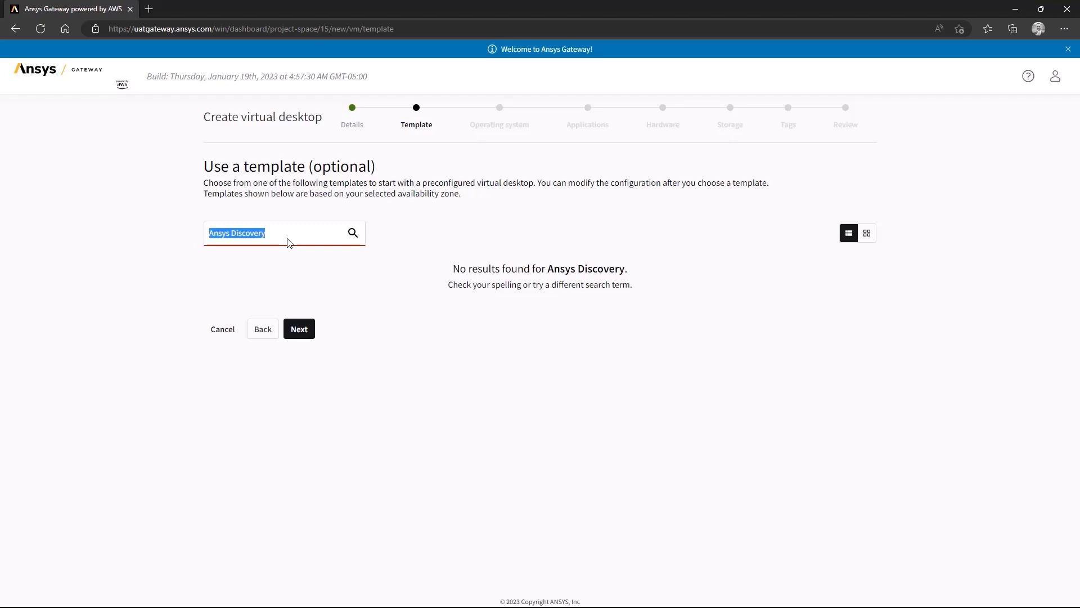
{"action": "type", "text": "Mechanical"}
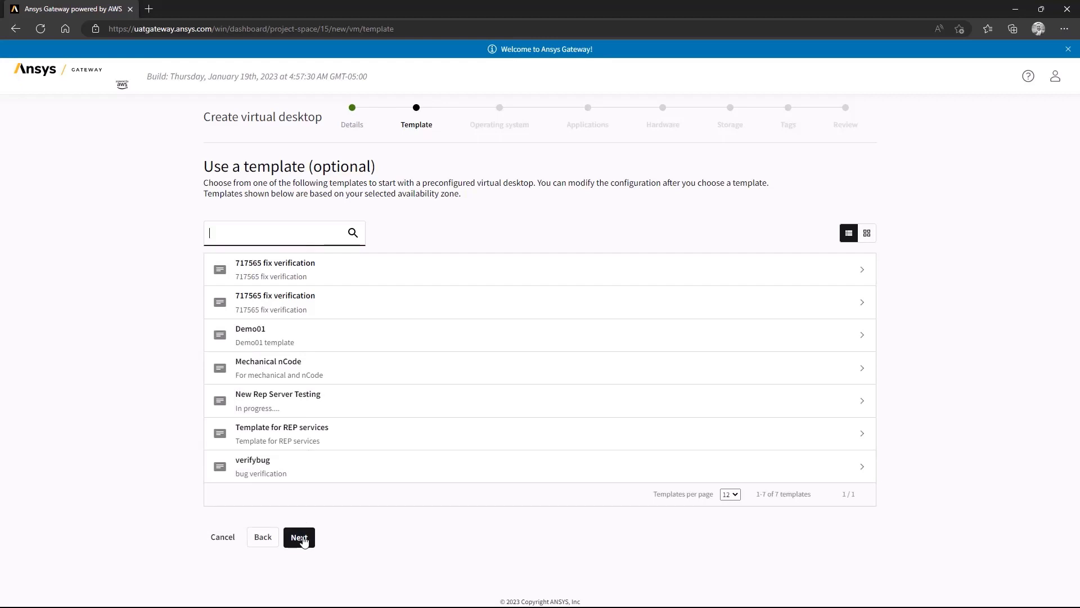
{"action": "left_click", "coordinate": [298, 536]}
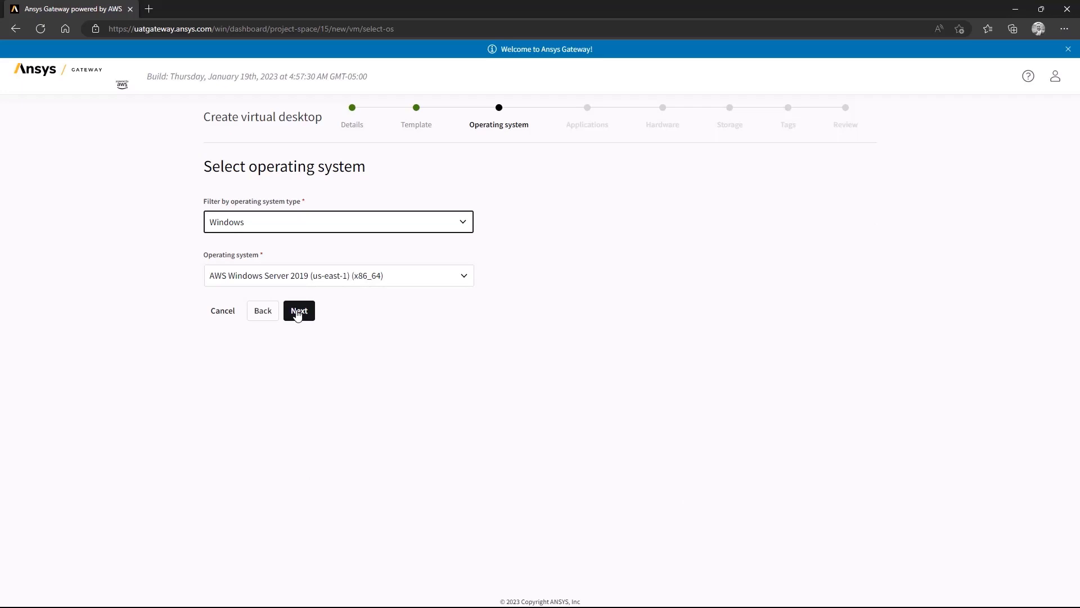
Keep Windows Server 2019, add Ansys Discovery 2023 R1, and continue to hardware configuration.
{"action": "left_click", "coordinate": [299, 310]}
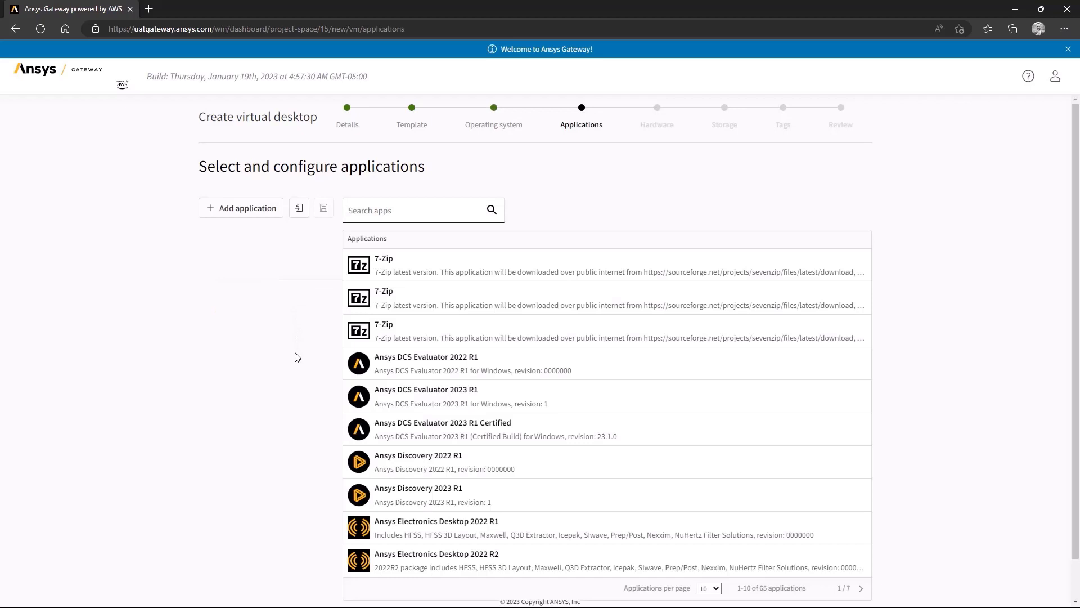
{"action": "mouse_move", "coordinate": [369, 497]}
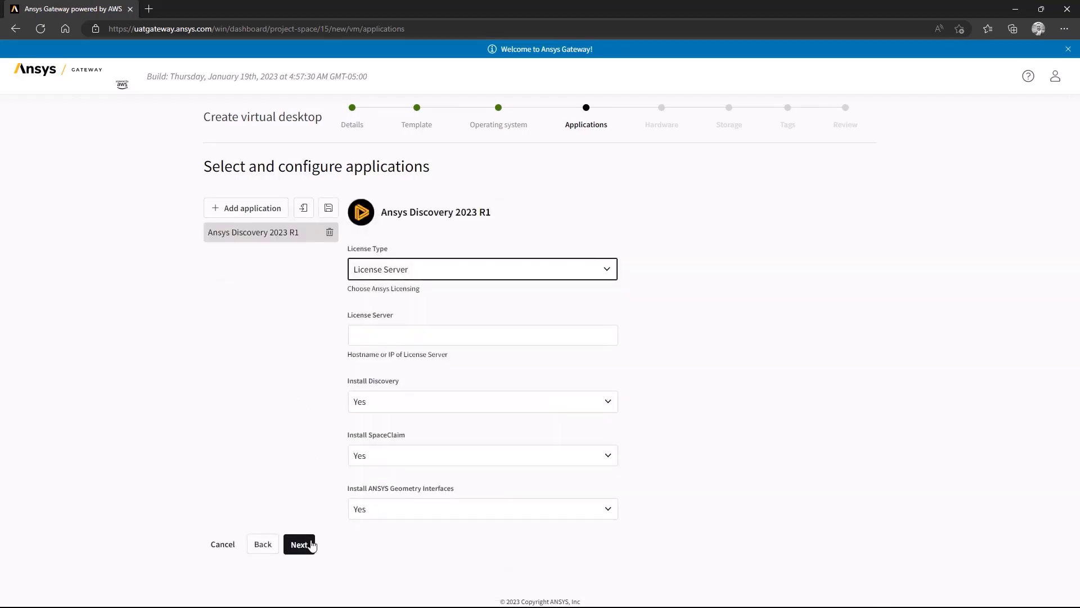
{"action": "left_click", "coordinate": [299, 545]}
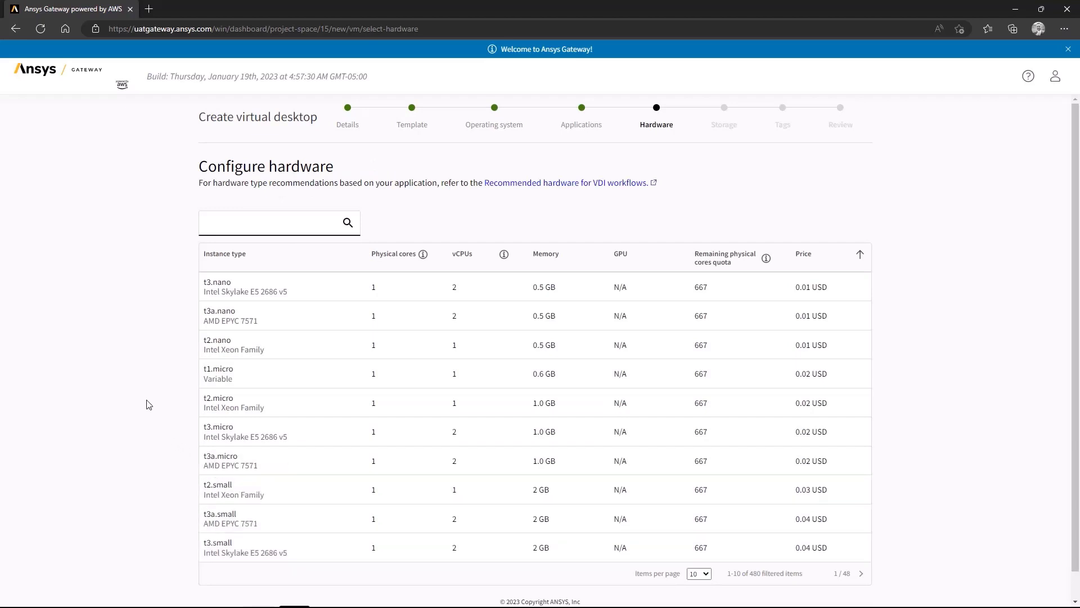
Sort the hardware instance table by GPU so GPU machines like g4ad and g5 appear.
{"action": "left_click", "coordinate": [276, 222]}
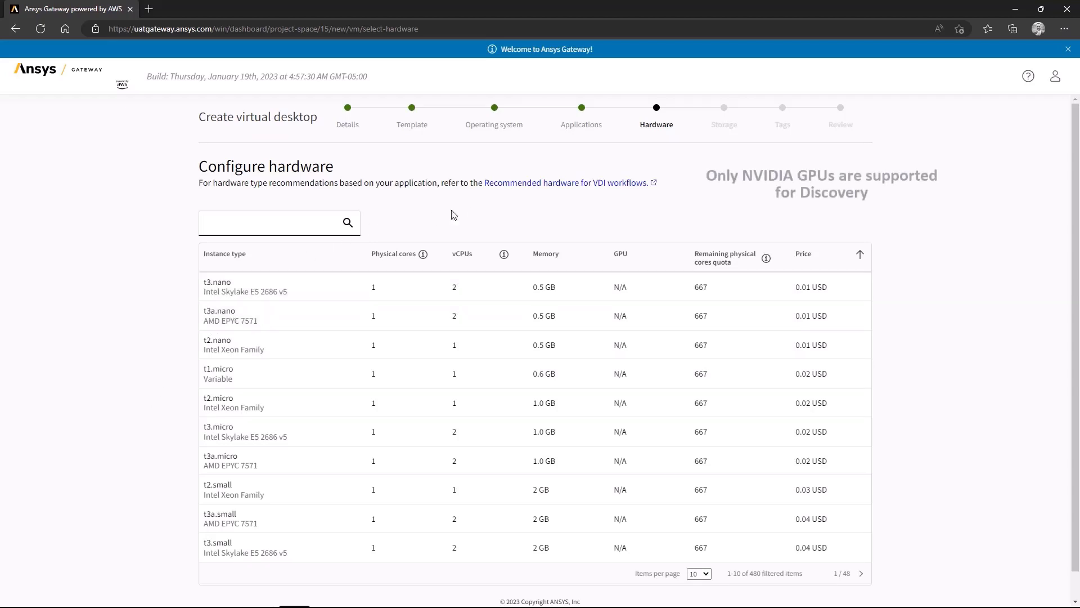
{"action": "mouse_move", "coordinate": [619, 258]}
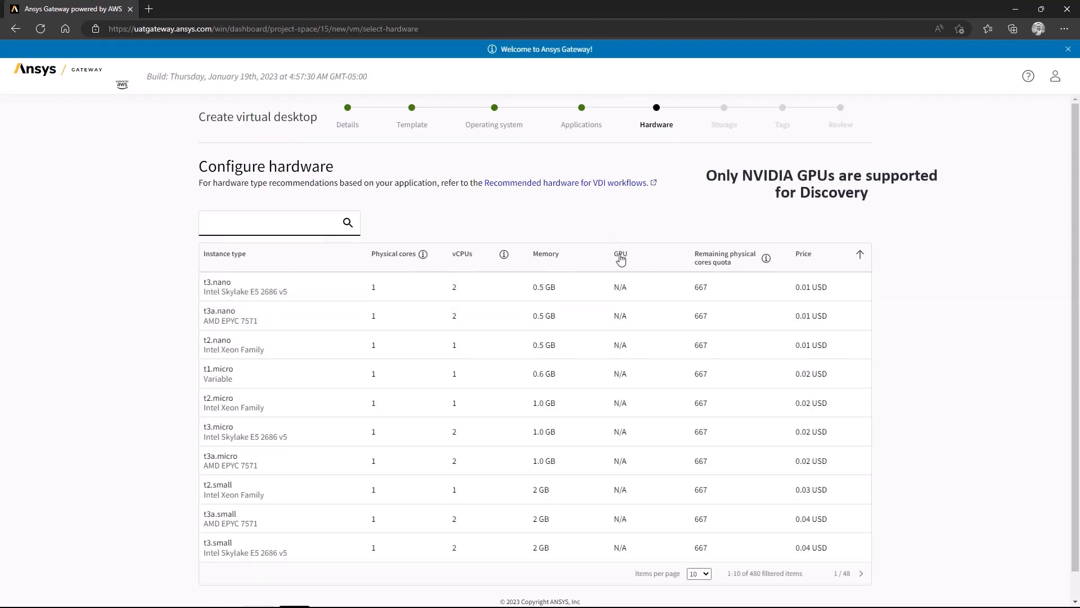
{"action": "left_click", "coordinate": [619, 253]}
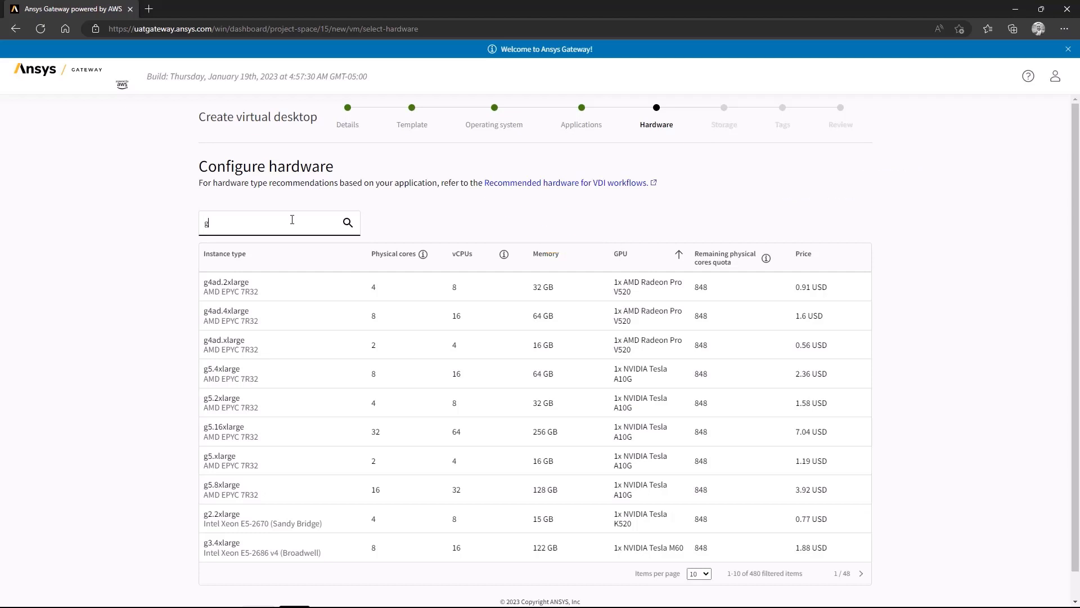
Search the instances, choose g3s.xlarge with NVIDIA Tesla M60, and continue to storage.
{"action": "type", "text": "3"}
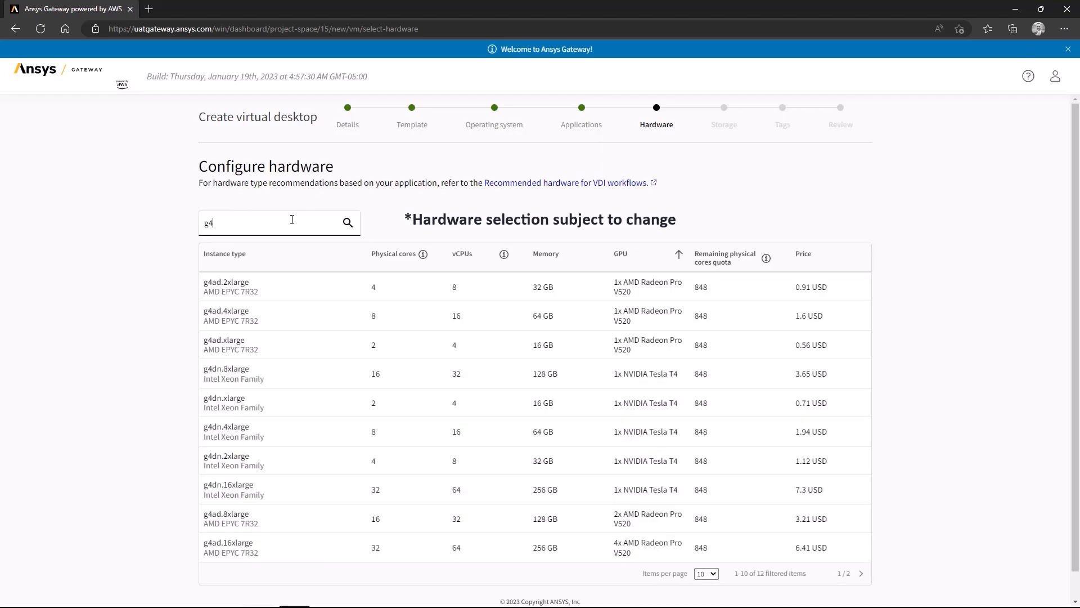
{"action": "key", "text": "Backspace"}
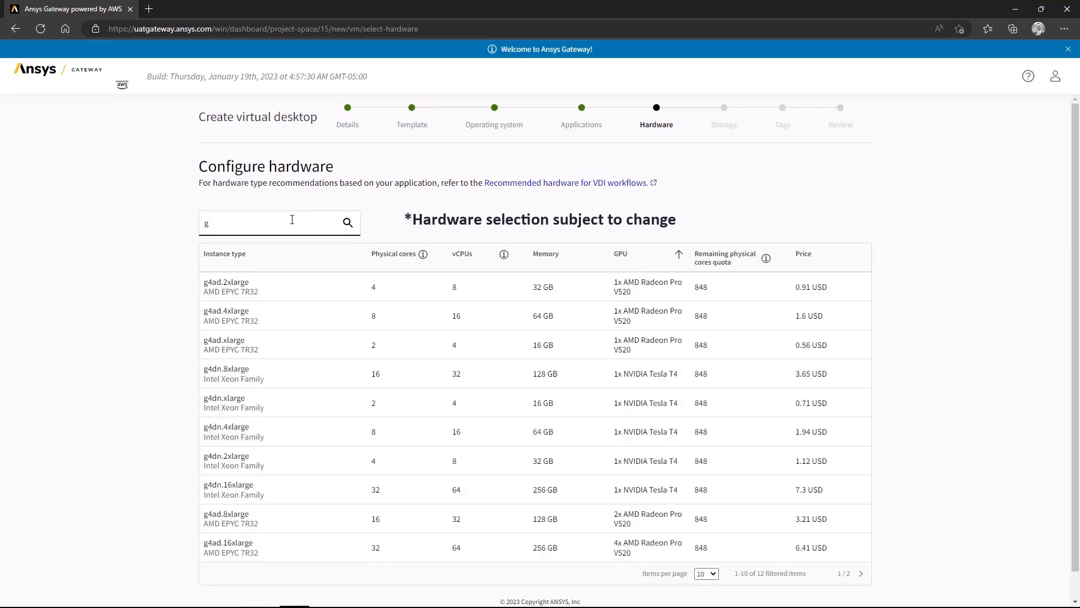
{"action": "type", "text": "5"}
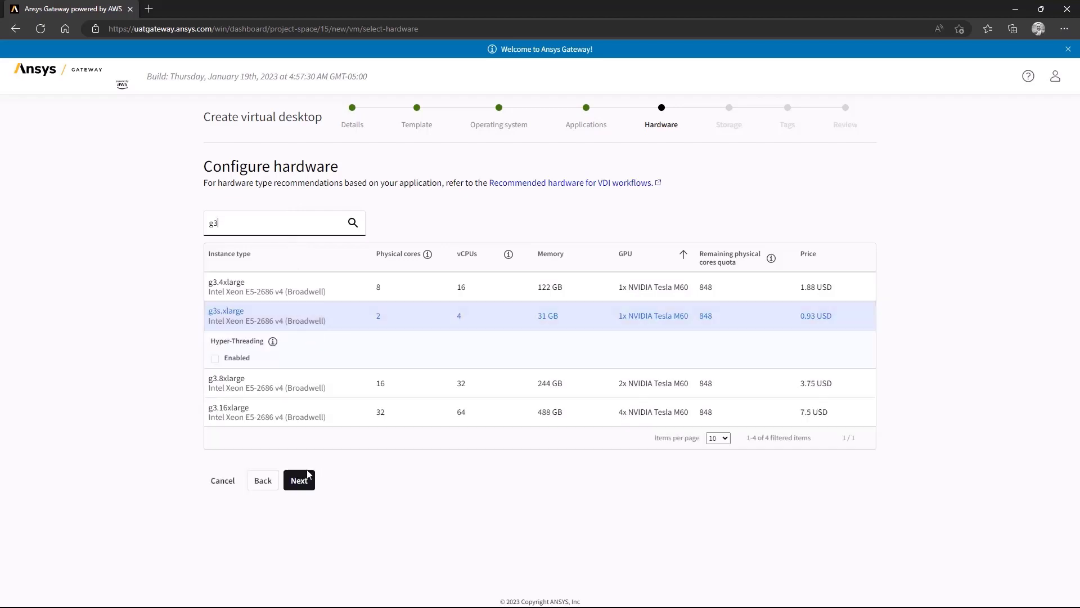
{"action": "left_click", "coordinate": [299, 481]}
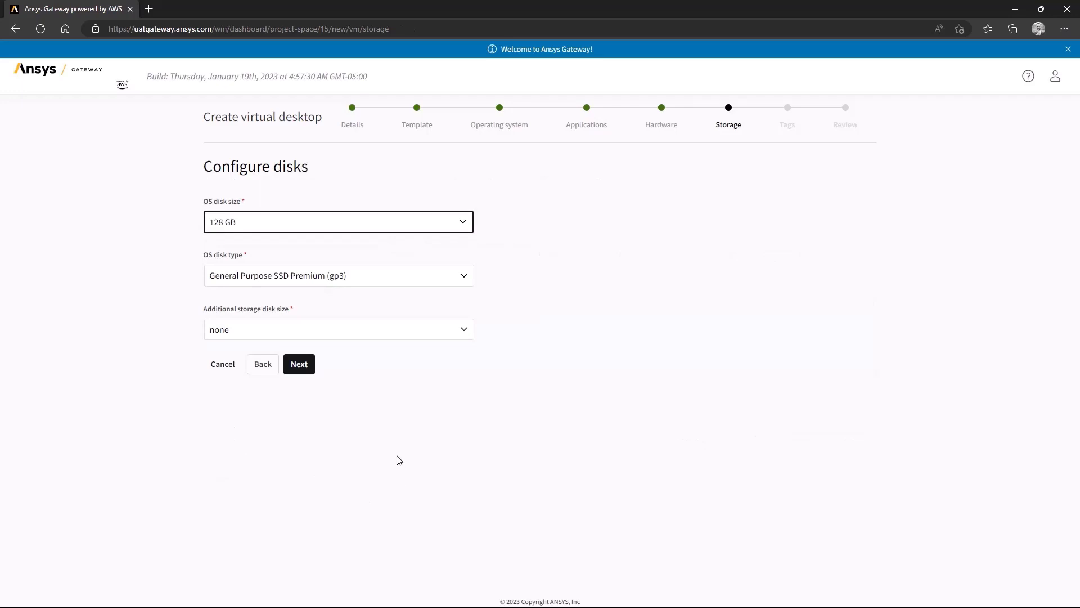
{"action": "mouse_move", "coordinate": [336, 403]}
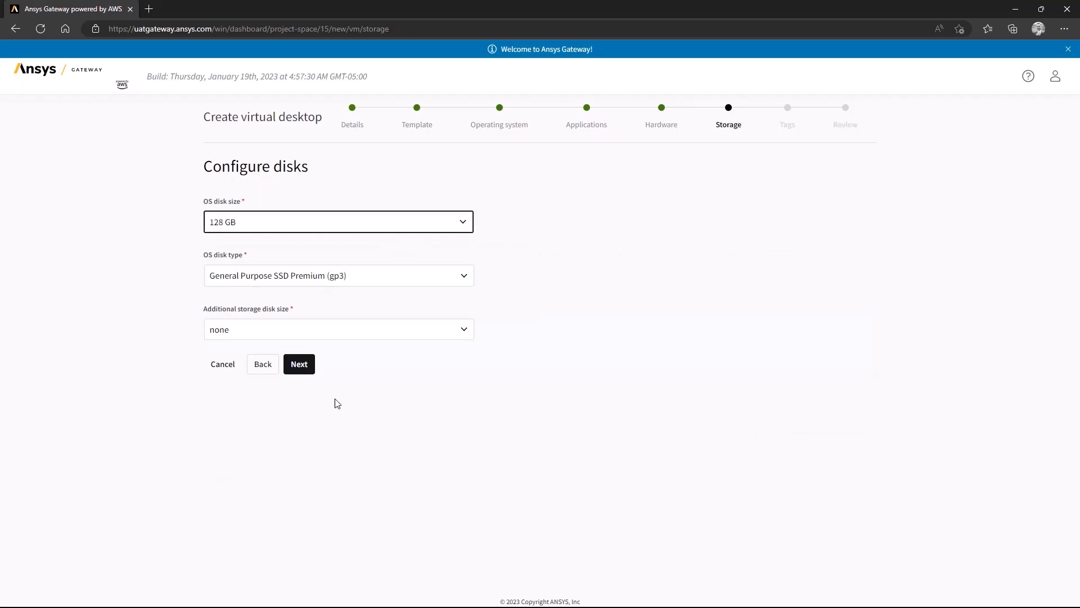
{"action": "mouse_move", "coordinate": [377, 303]}
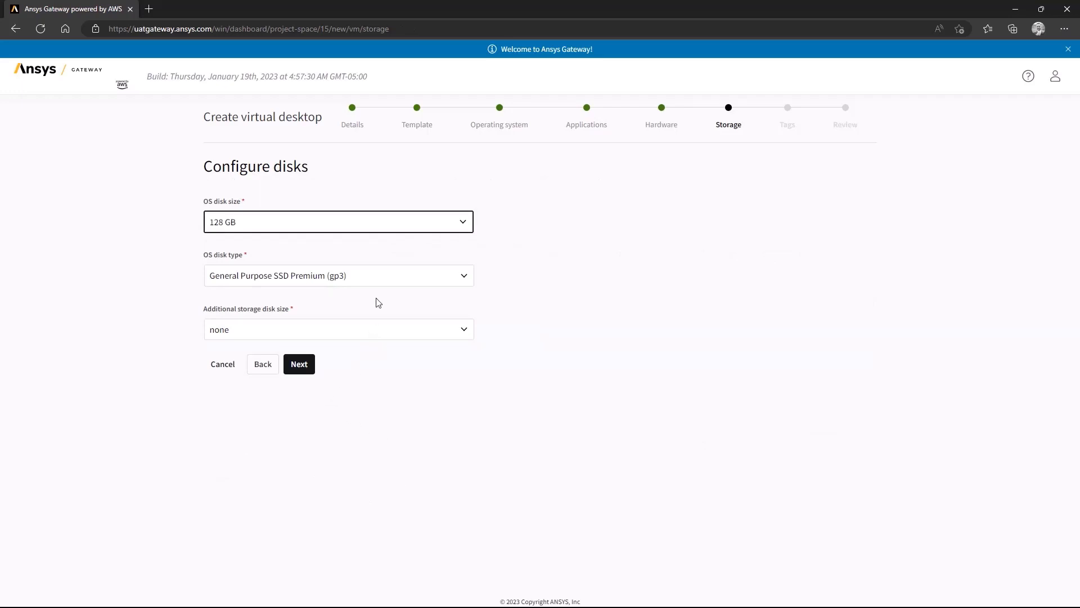
Keep the default 128 GB gp3 OS disk with no extra storage and continue to tags.
{"action": "left_click", "coordinate": [337, 275]}
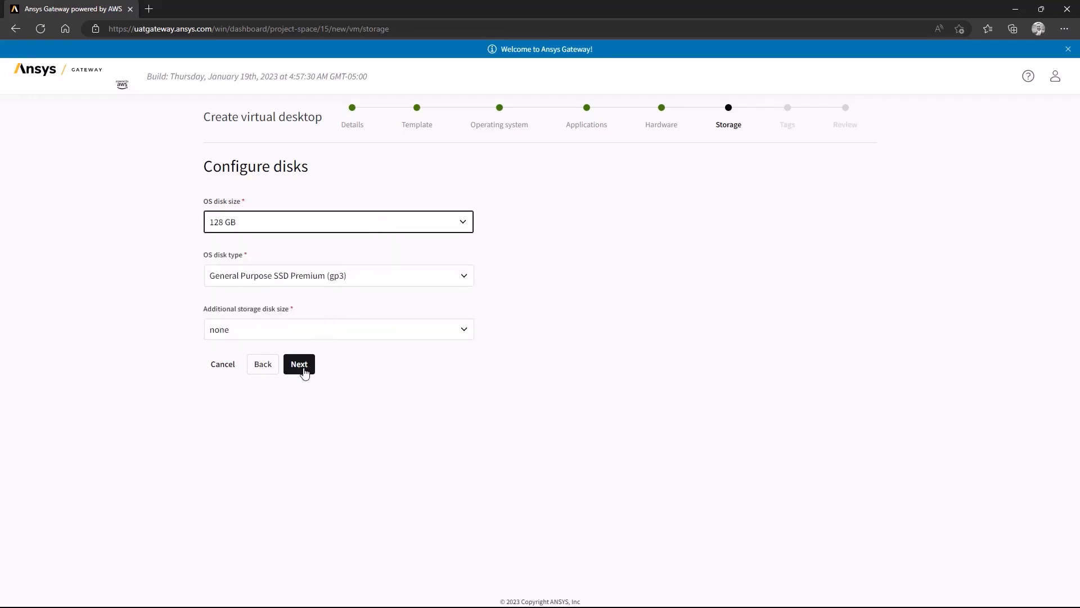
{"action": "left_click", "coordinate": [299, 363]}
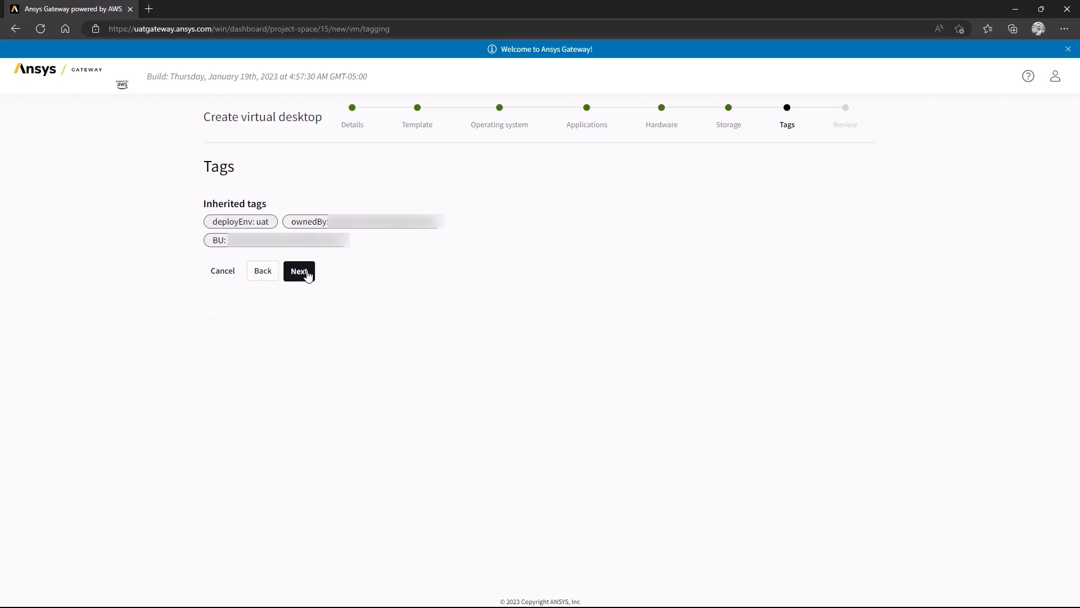
Keep inherited tags, name the desktop 'Ansys Discovery', and create the virtual desktop.
{"action": "left_click", "coordinate": [299, 270]}
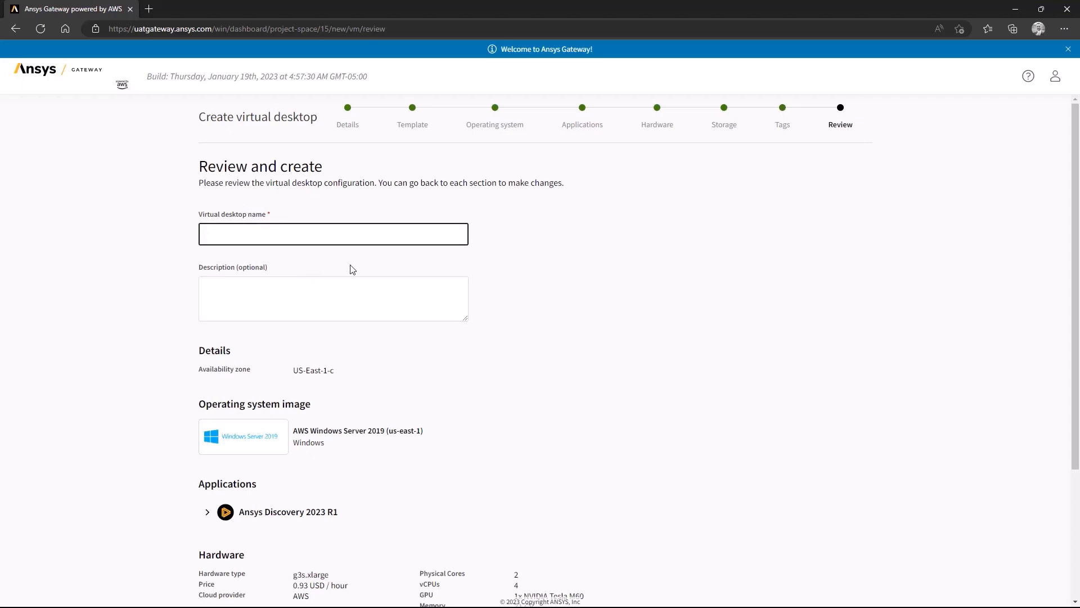
{"action": "type", "text": "Ansys D"}
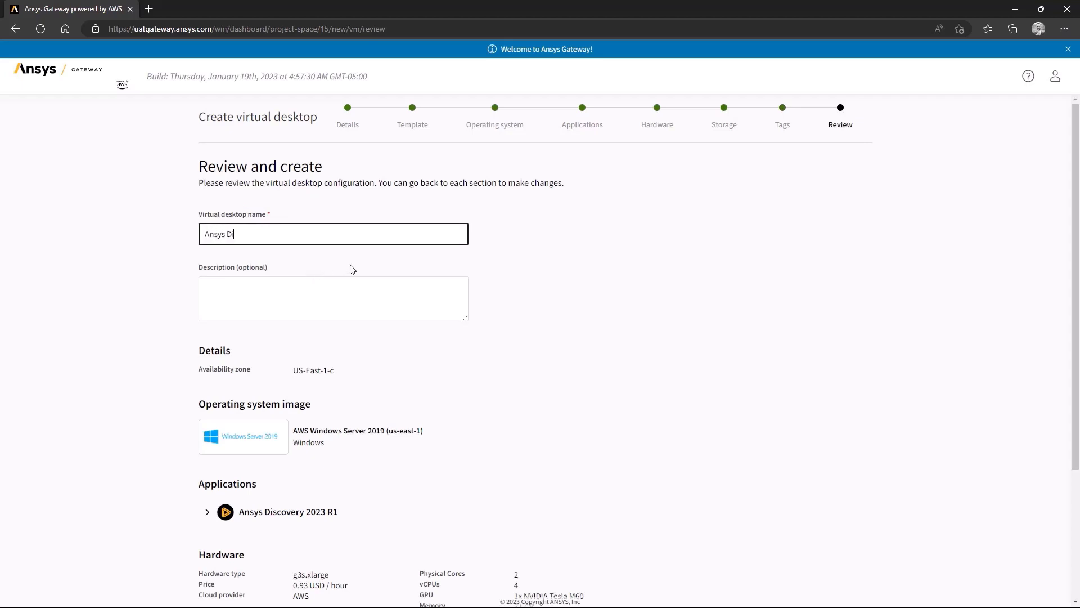
{"action": "type", "text": "scovery"}
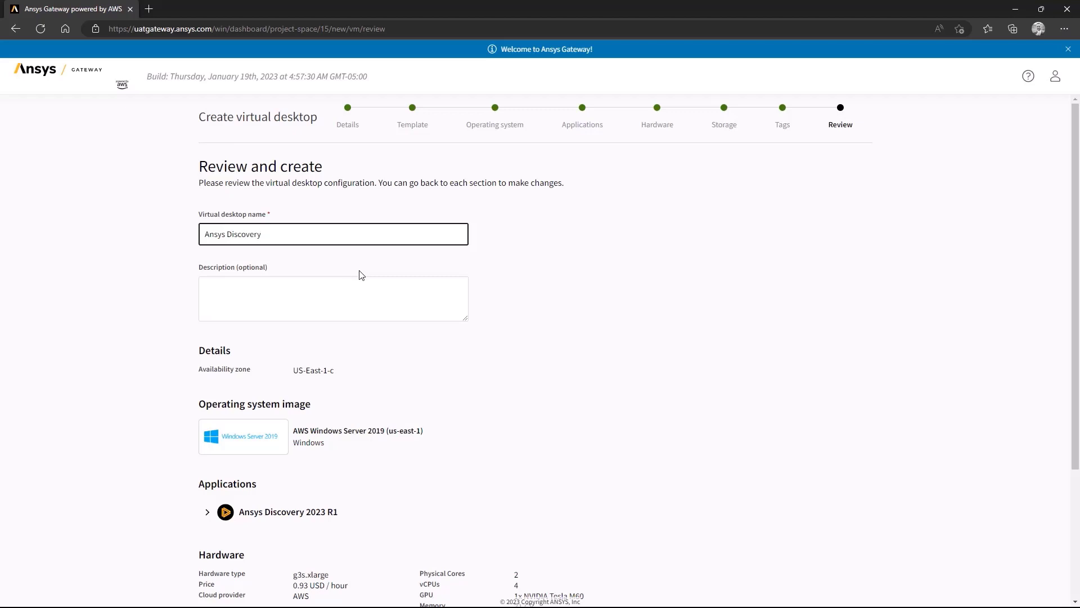
{"action": "scroll", "scroll_direction": "down", "scroll_amount": 3}
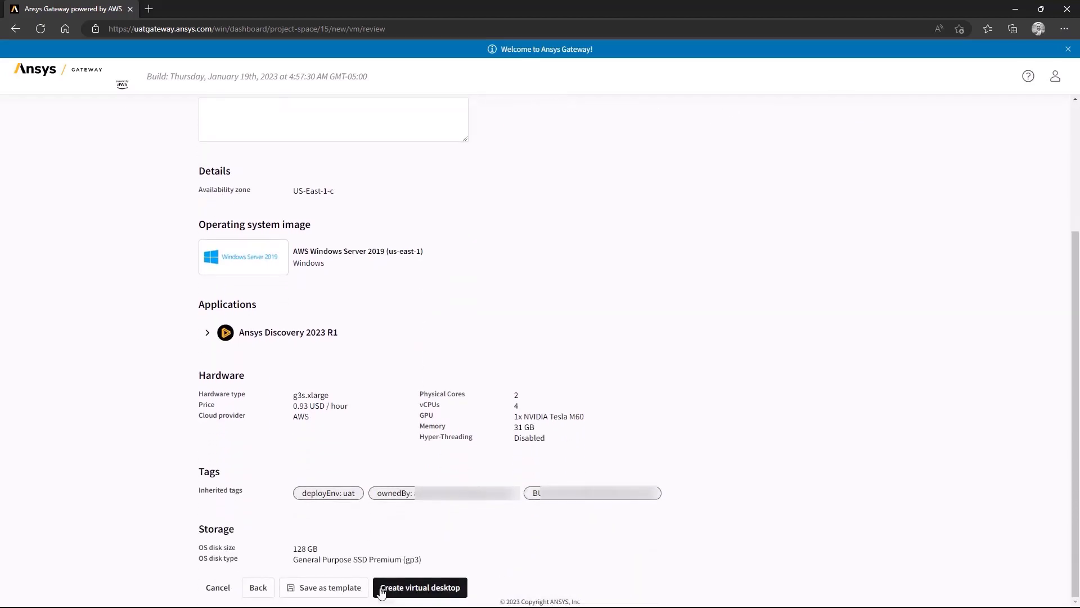
{"action": "left_click", "coordinate": [419, 588]}
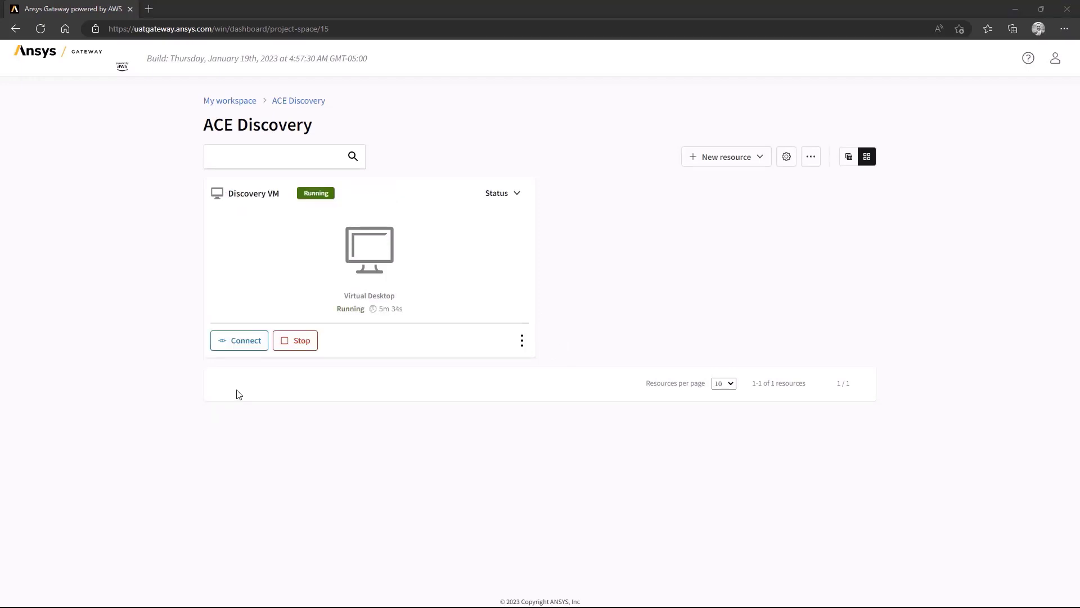
Connect to the running Discovery VM and open its Windows Server remote desktop.
{"action": "left_click", "coordinate": [238, 340]}
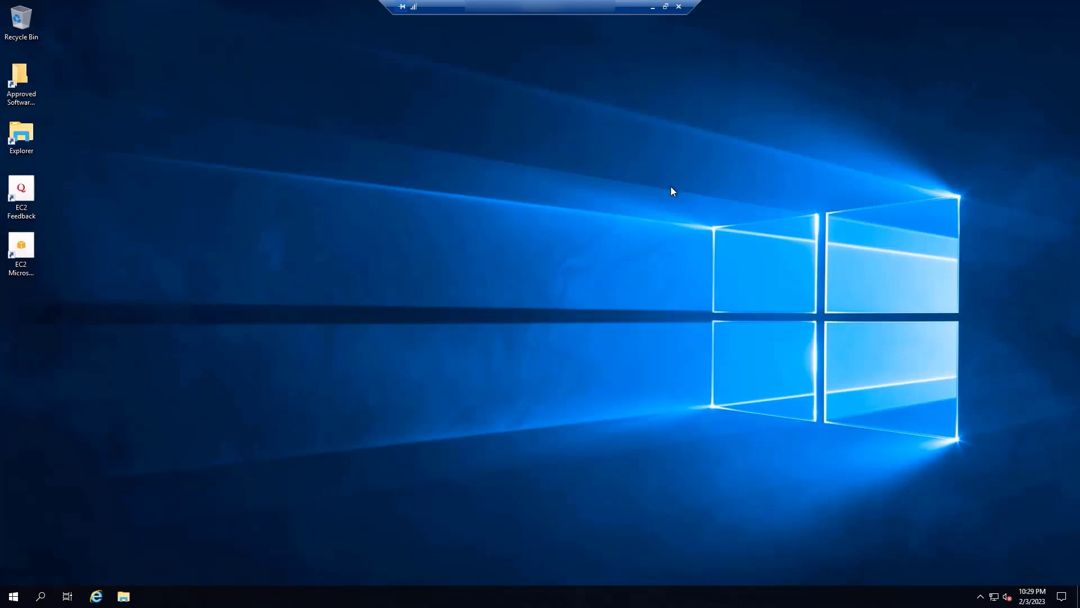
{"action": "mouse_move", "coordinate": [13, 596]}
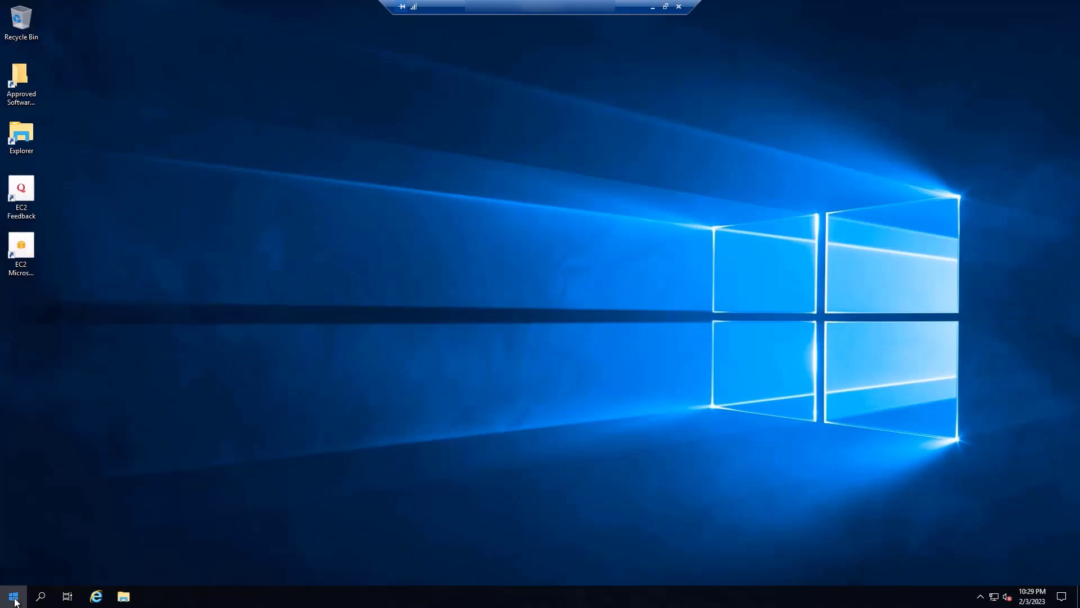
Launch Ansys Discovery from the Ansys 2023 R1 Start menu folder to its welcome screen.
{"action": "left_click", "coordinate": [13, 595]}
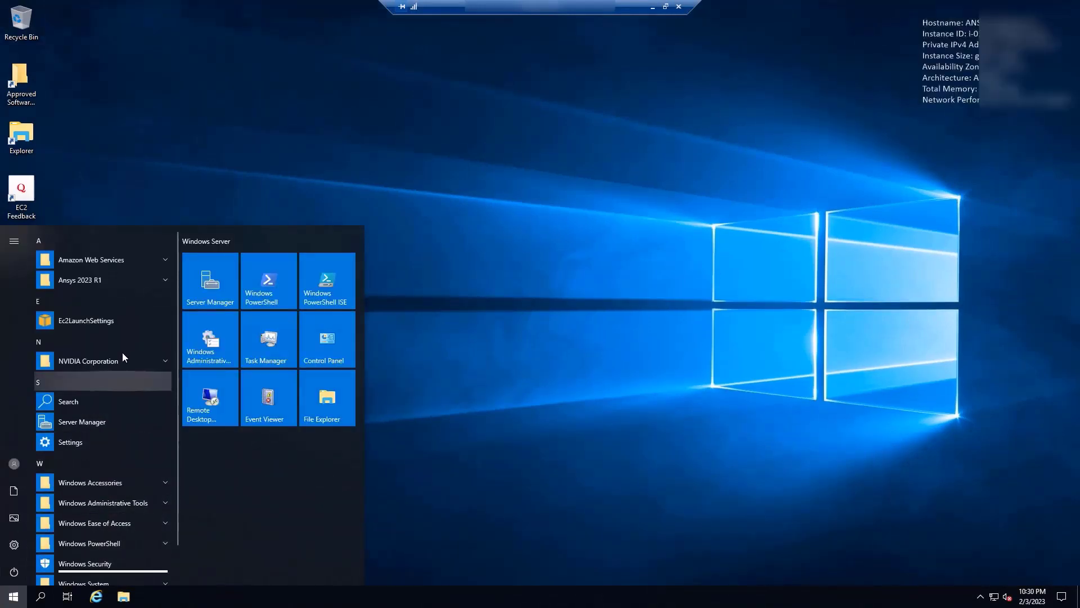
{"action": "left_click", "coordinate": [324, 369]}
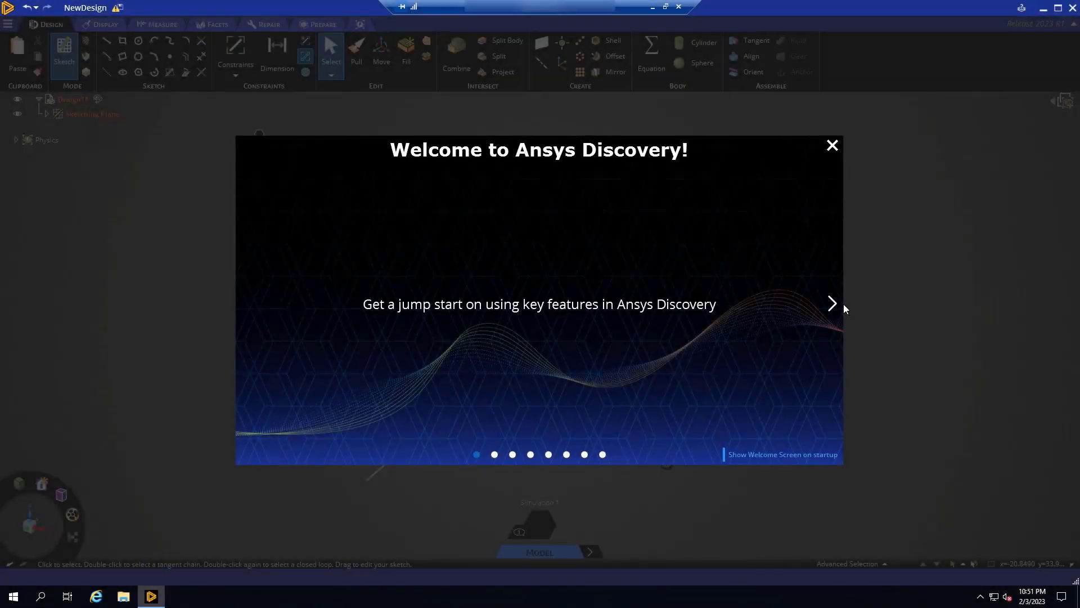
Step through the welcome carousel slides, backing up once, until the Next Steps slide shows.
{"action": "left_click", "coordinate": [832, 303]}
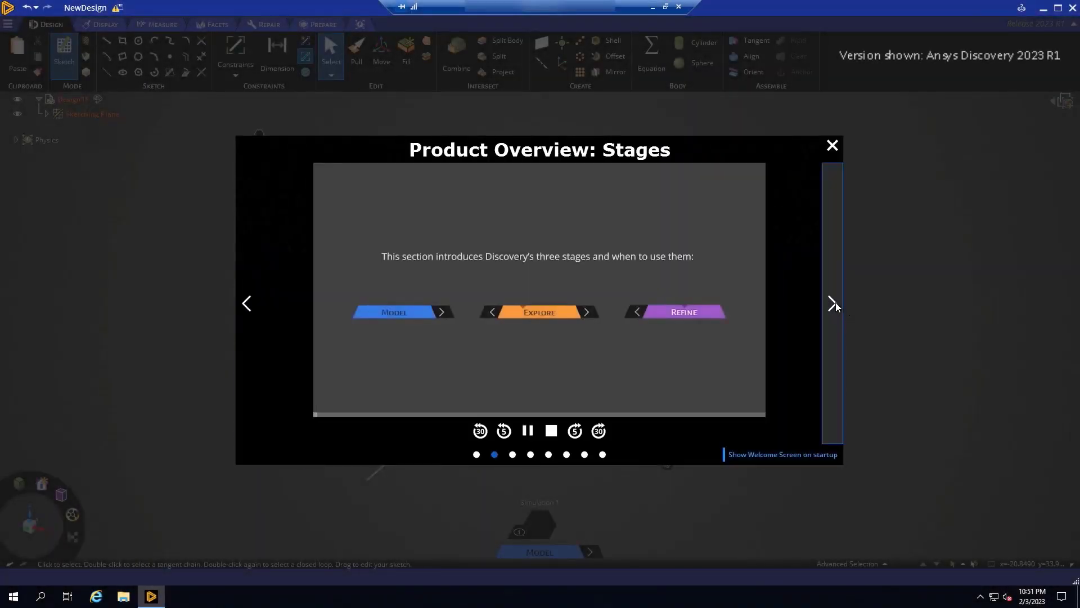
{"action": "left_click", "coordinate": [832, 303]}
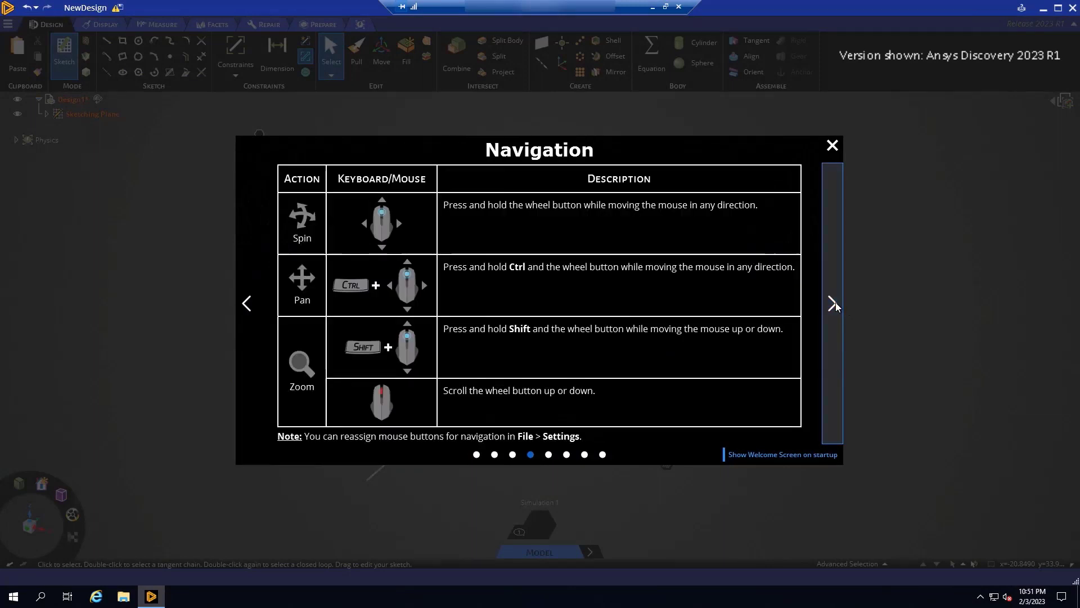
{"action": "left_click", "coordinate": [832, 303]}
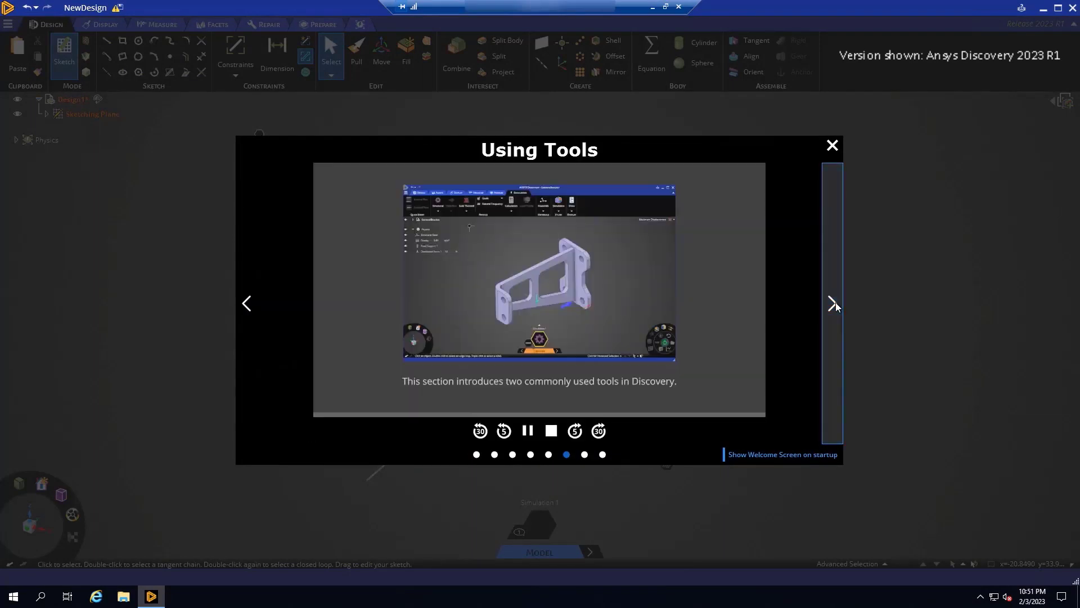
{"action": "left_click", "coordinate": [833, 303]}
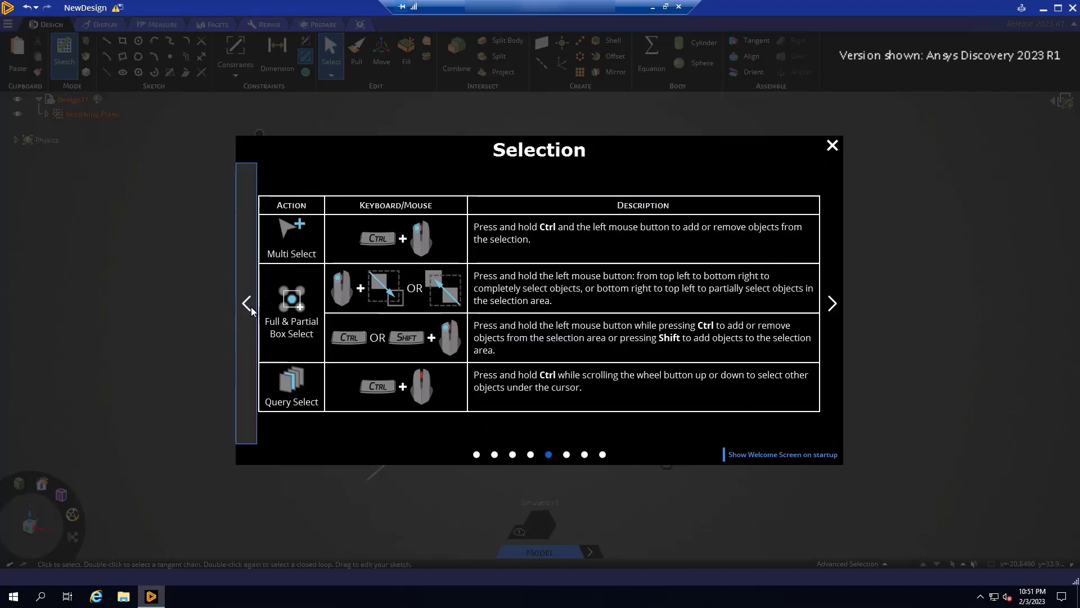
{"action": "left_click", "coordinate": [246, 302]}
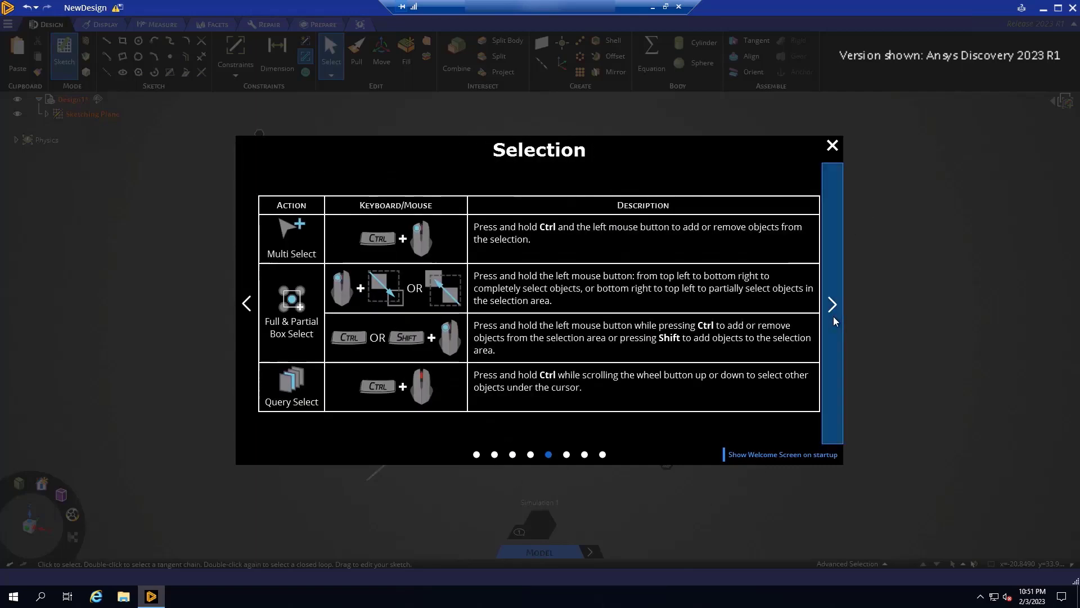
{"action": "left_click", "coordinate": [831, 303]}
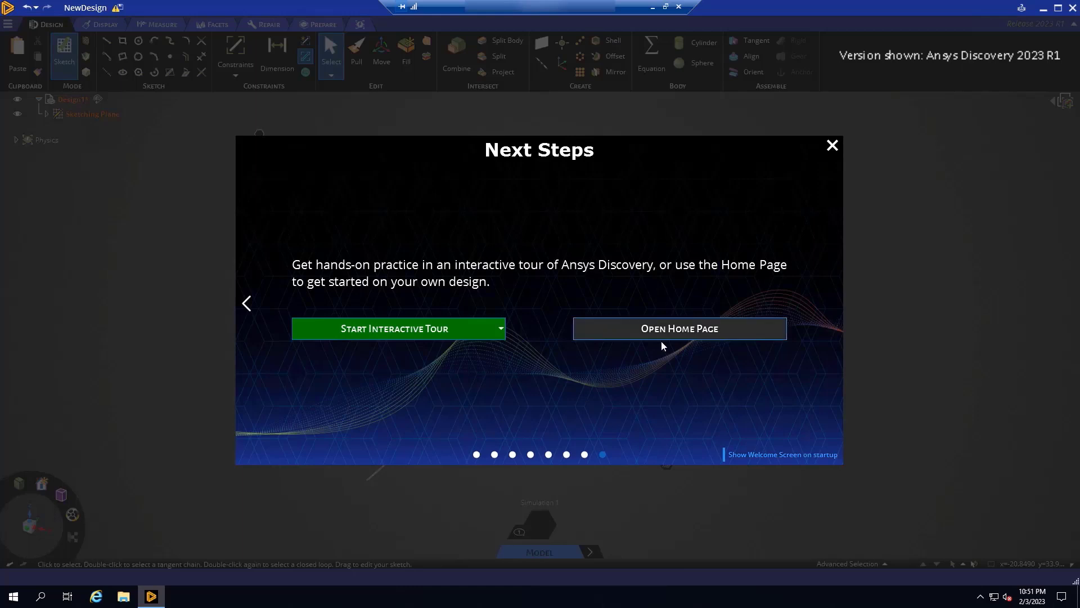
Go to the home page from the tour dropdown, close it, and bring up the F1 interface help overlay.
{"action": "left_click", "coordinate": [500, 327]}
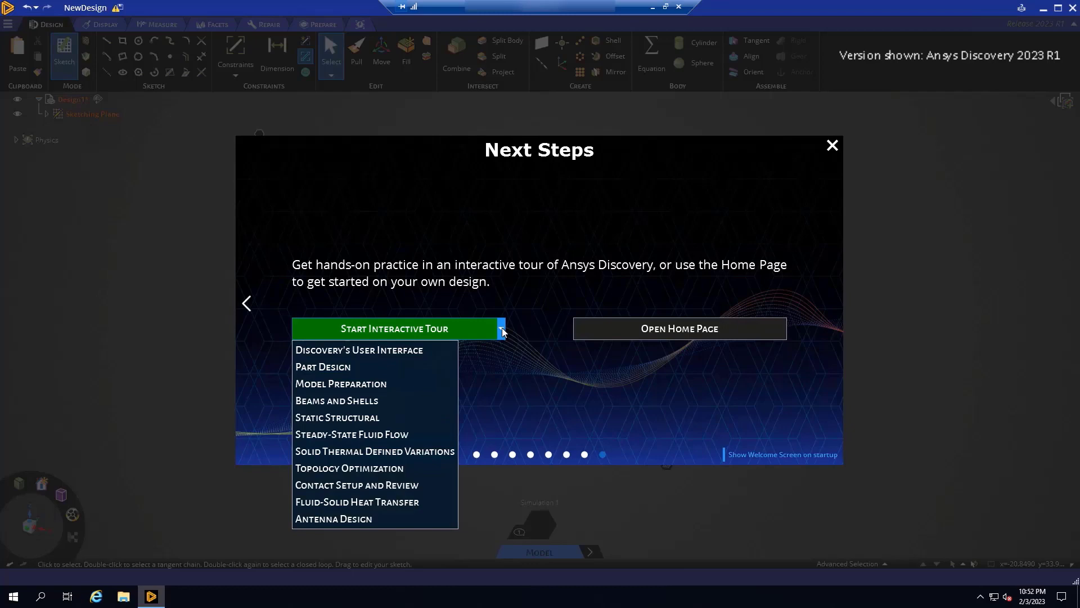
{"action": "mouse_move", "coordinate": [558, 307]}
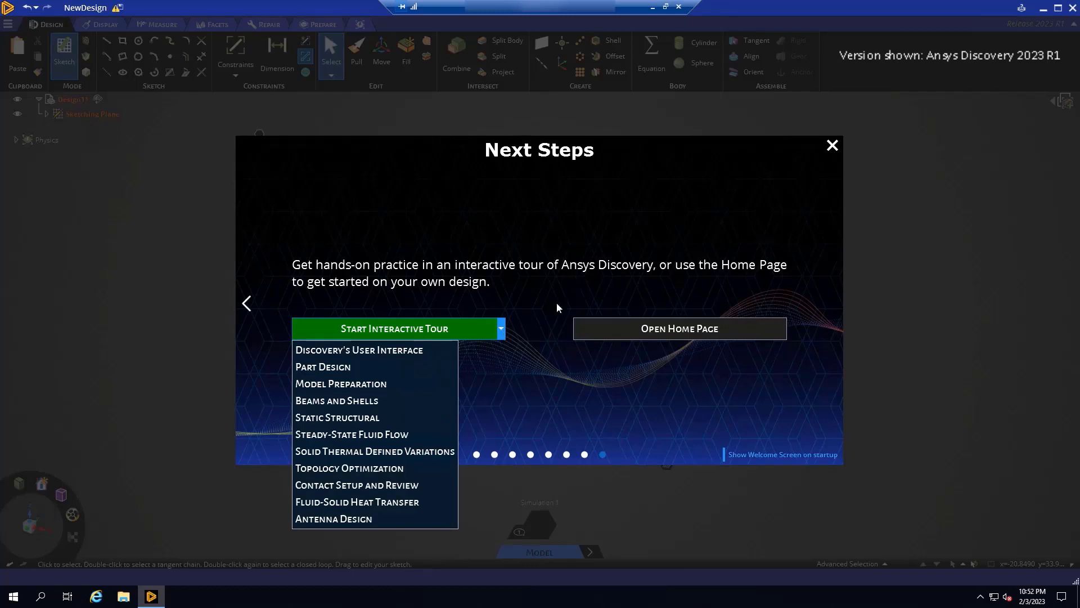
{"action": "left_click", "coordinate": [679, 327]}
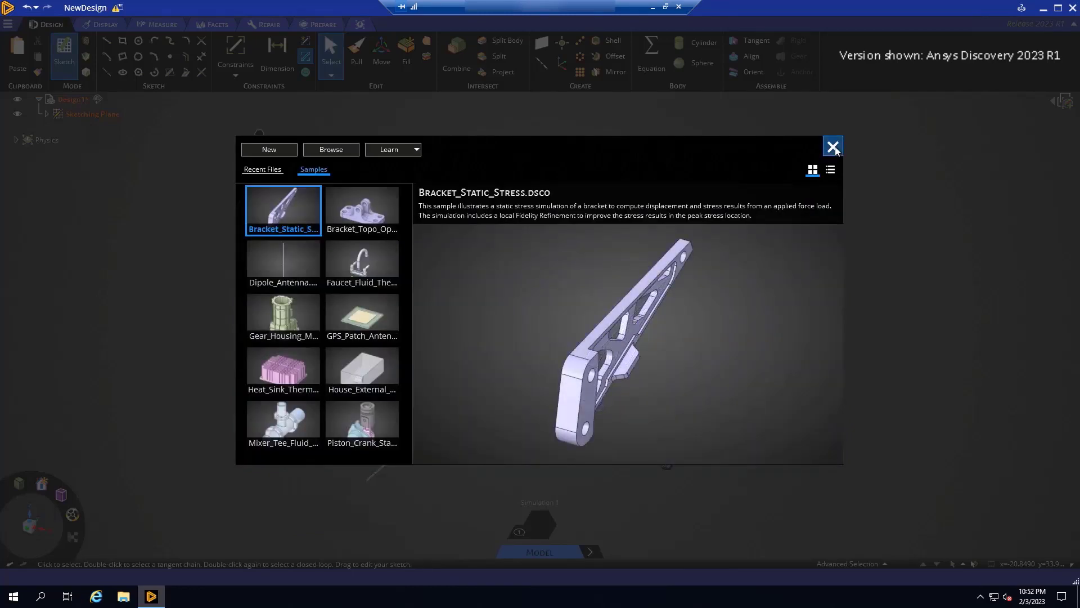
{"action": "left_click", "coordinate": [832, 147]}
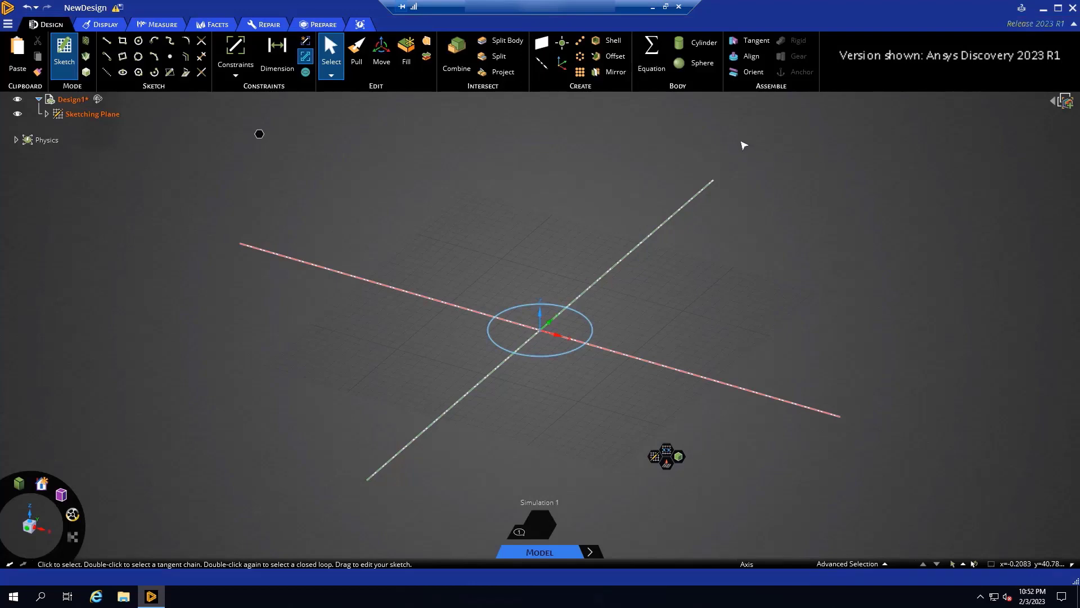
{"action": "mouse_move", "coordinate": [741, 143]}
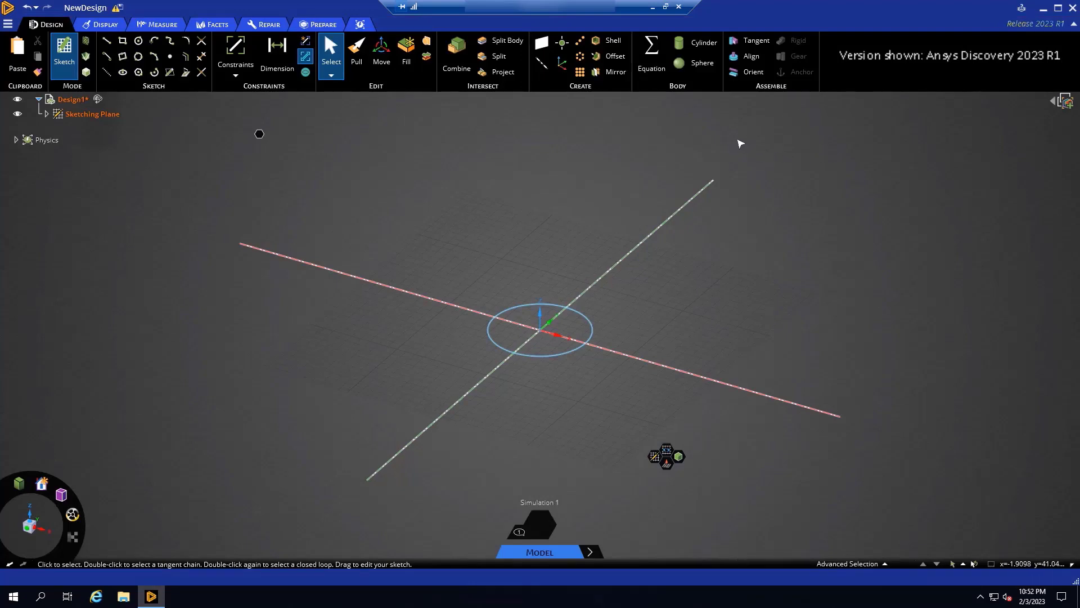
{"action": "left_click", "coordinate": [1005, 8]}
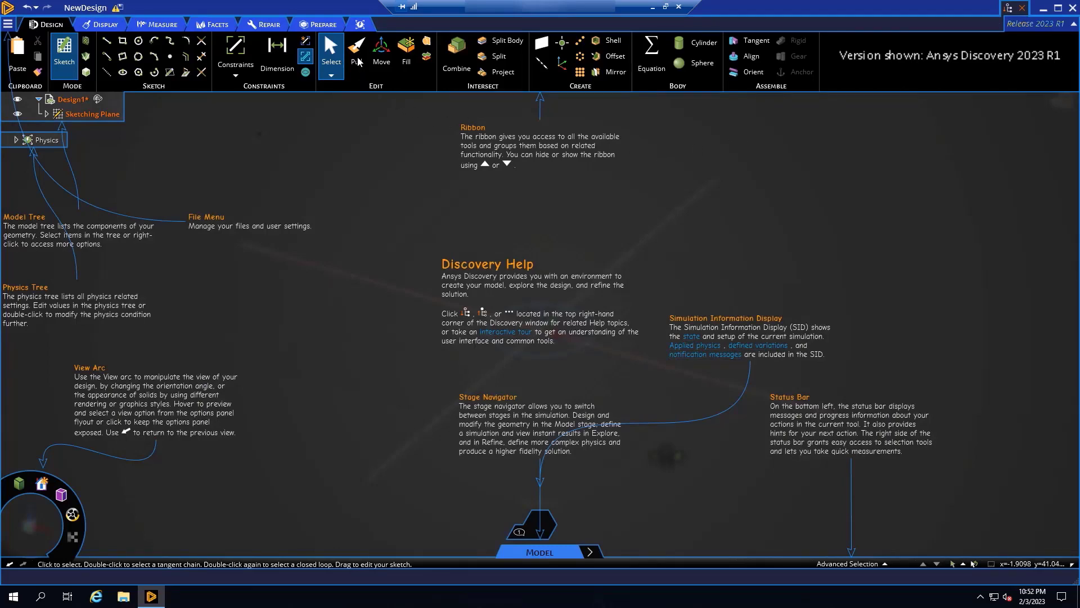
Preview the Pull tool in the ribbon and switch the help to the detailed Pull guide.
{"action": "left_click", "coordinate": [357, 54]}
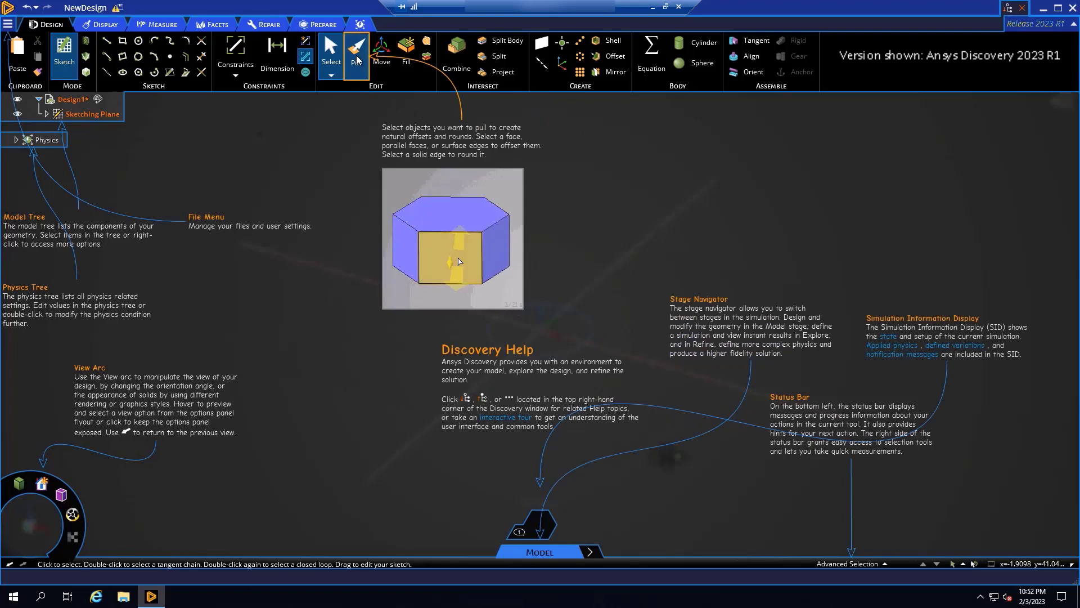
{"action": "left_click", "coordinate": [357, 51]}
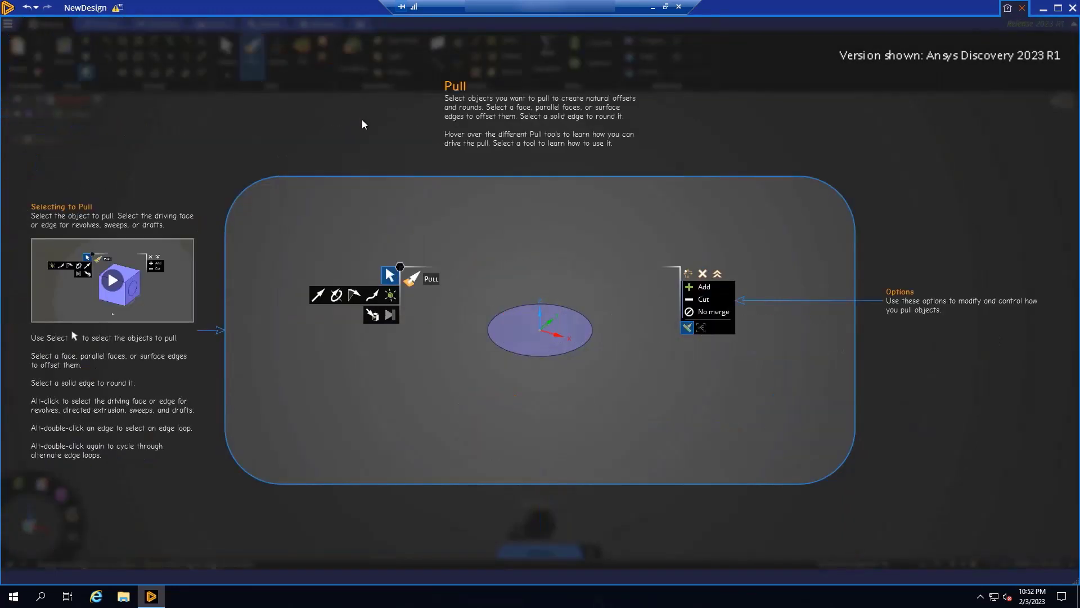
Select the demo circle in the Pull guide to reveal its pull arrow and add/cut options.
{"action": "left_click", "coordinate": [521, 335]}
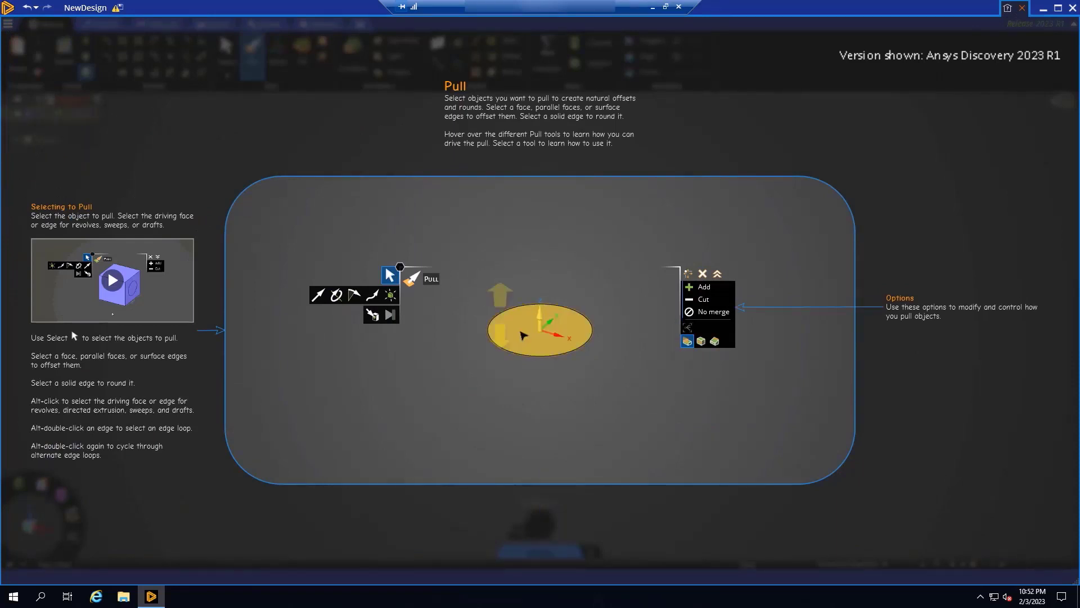